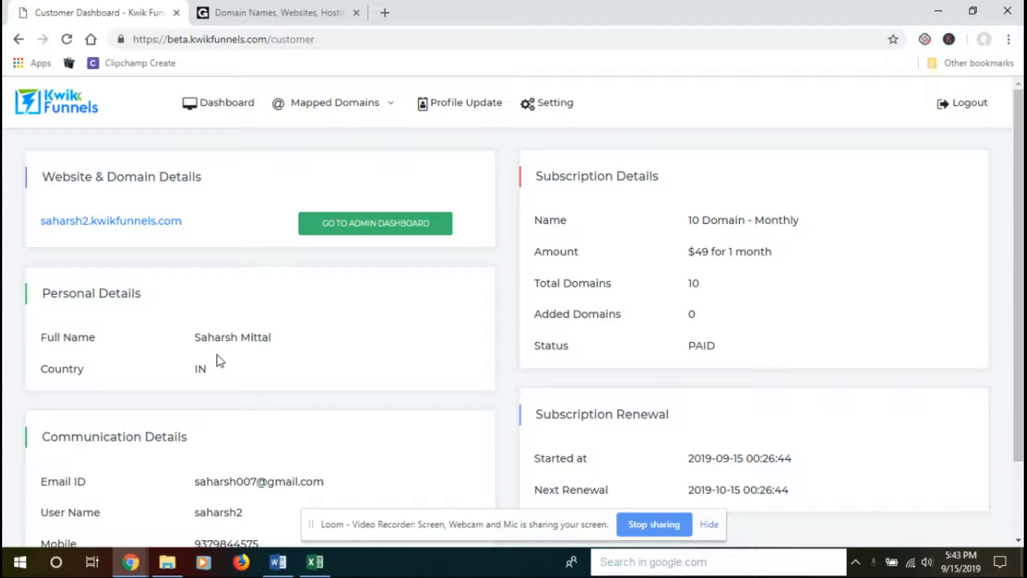
Start a new mapped-domain entry in KwikFunnels and select its A-record IP 167.71.227.107
{"action": "left_click", "coordinate": [333, 102]}
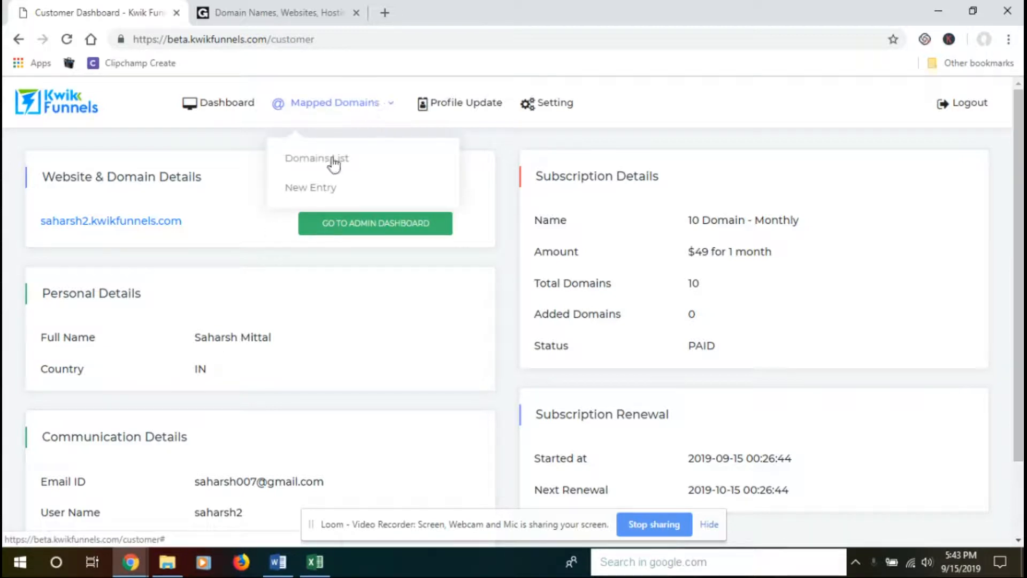
{"action": "left_click", "coordinate": [310, 187]}
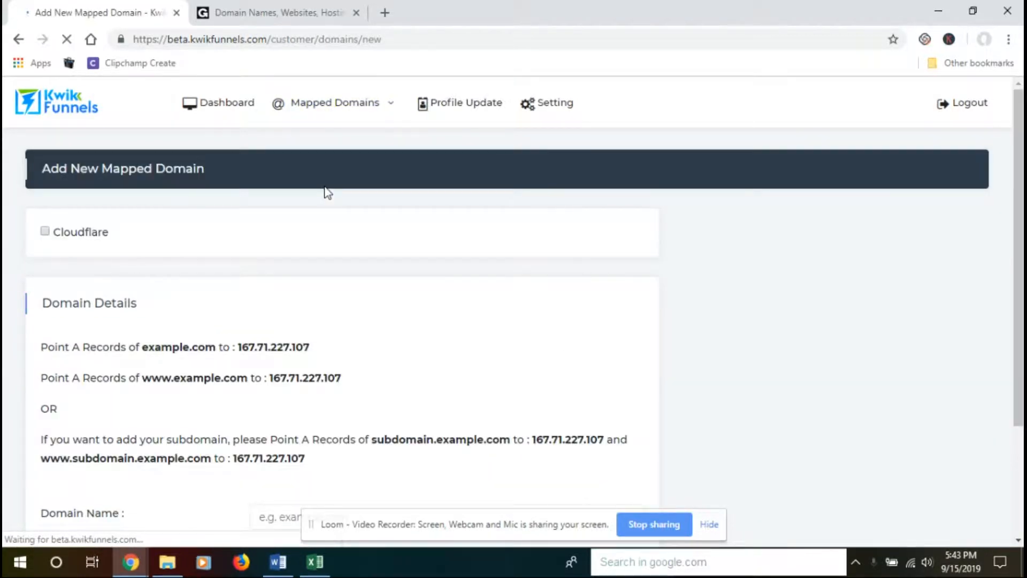
{"action": "scroll", "scroll_direction": "down", "scroll_amount": 3}
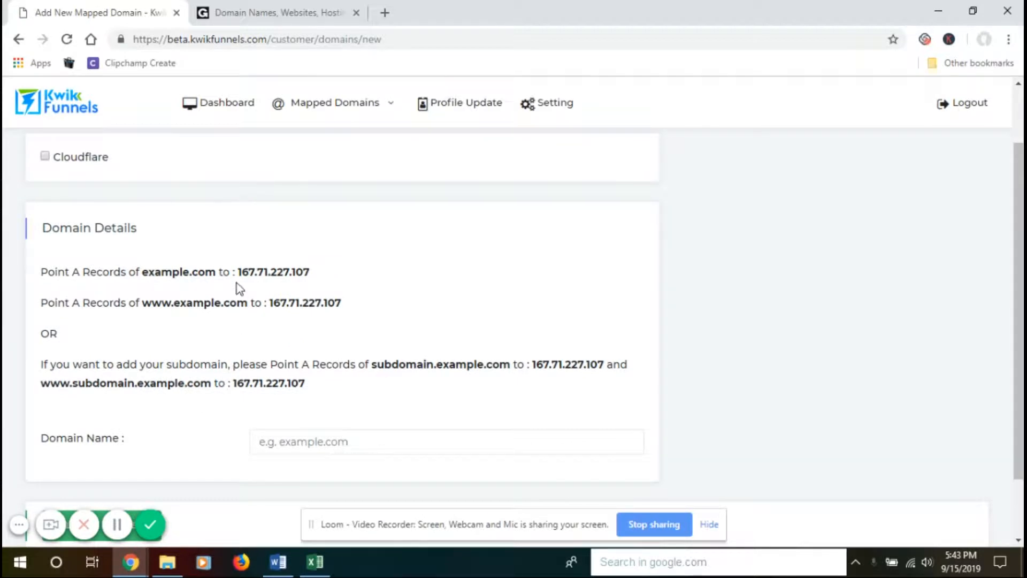
{"action": "double_click", "coordinate": [273, 271]}
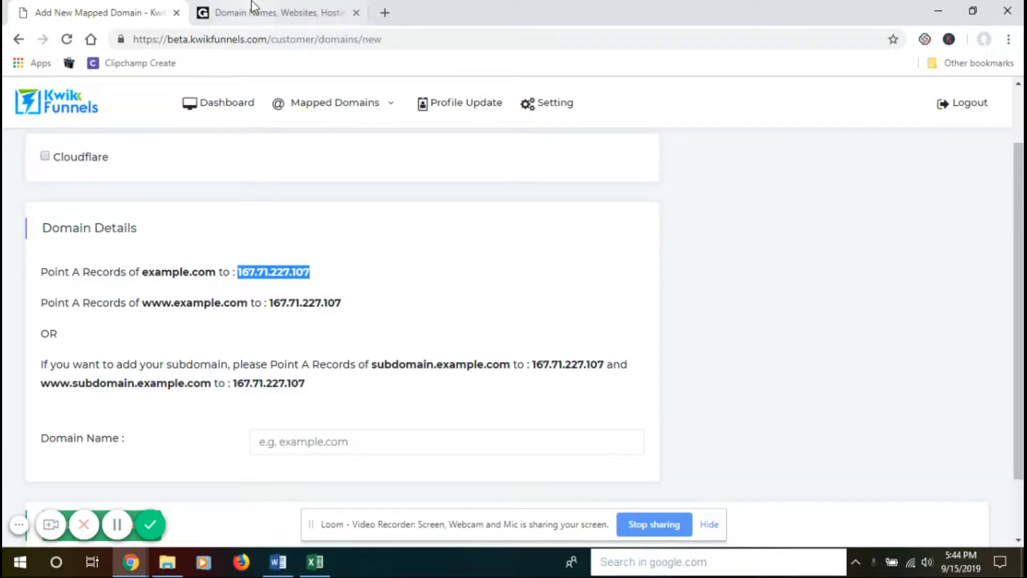
Sign in to the GoDaddy account, landing on the My Products domain list
{"action": "left_click", "coordinate": [275, 13]}
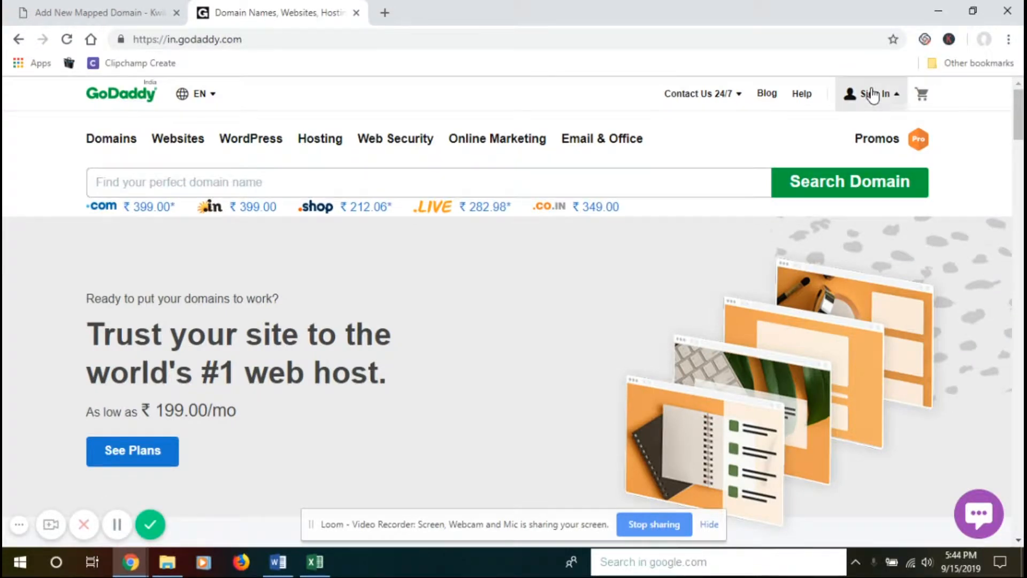
{"action": "left_click", "coordinate": [871, 94]}
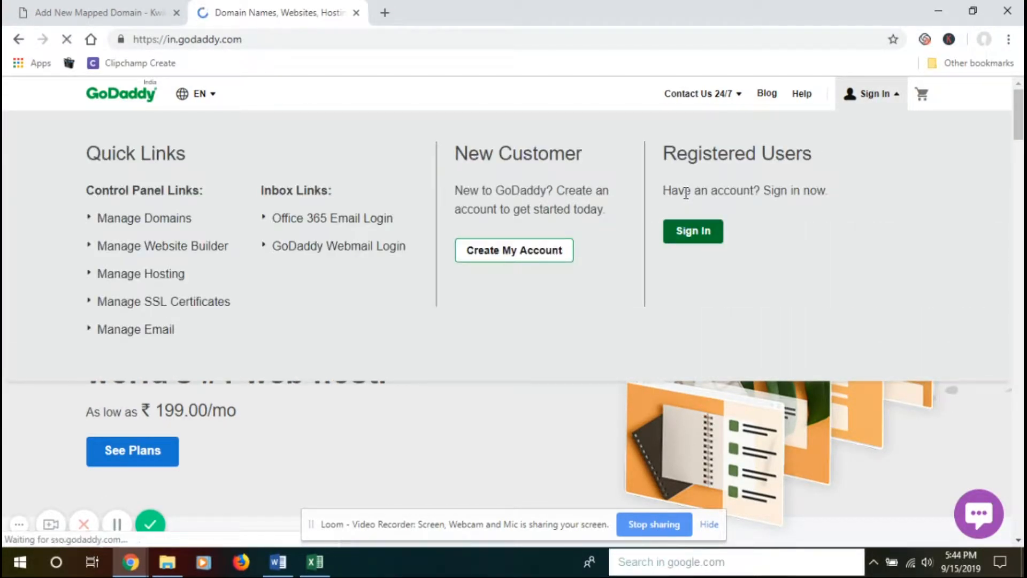
{"action": "left_click", "coordinate": [692, 231]}
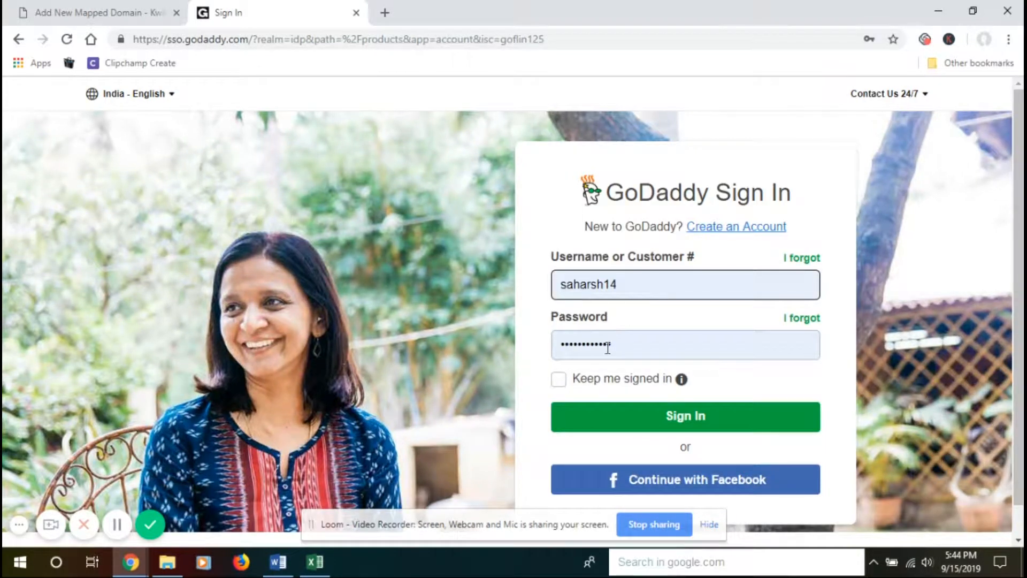
{"action": "left_click", "coordinate": [684, 417]}
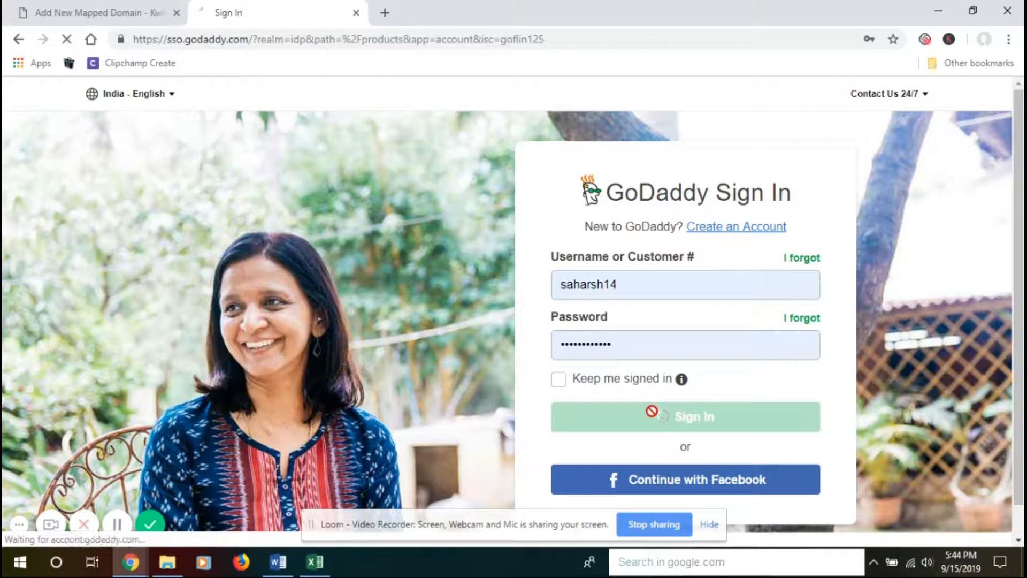
{"action": "left_click", "coordinate": [684, 416]}
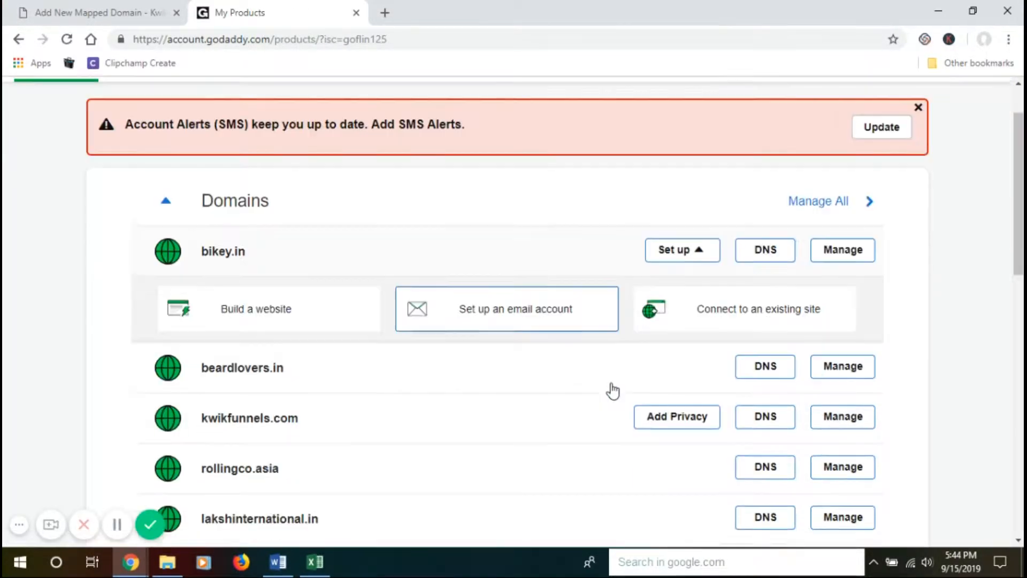
Expand the full domain list and head to the DNS settings for hotgadget.in
{"action": "scroll", "scroll_direction": "down", "scroll_amount": 3}
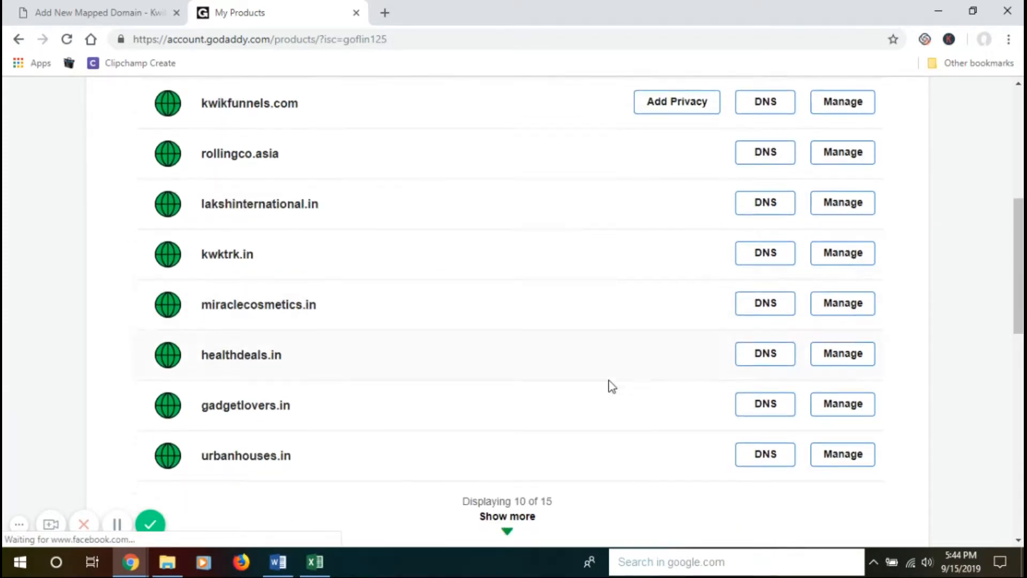
{"action": "left_click", "coordinate": [507, 515]}
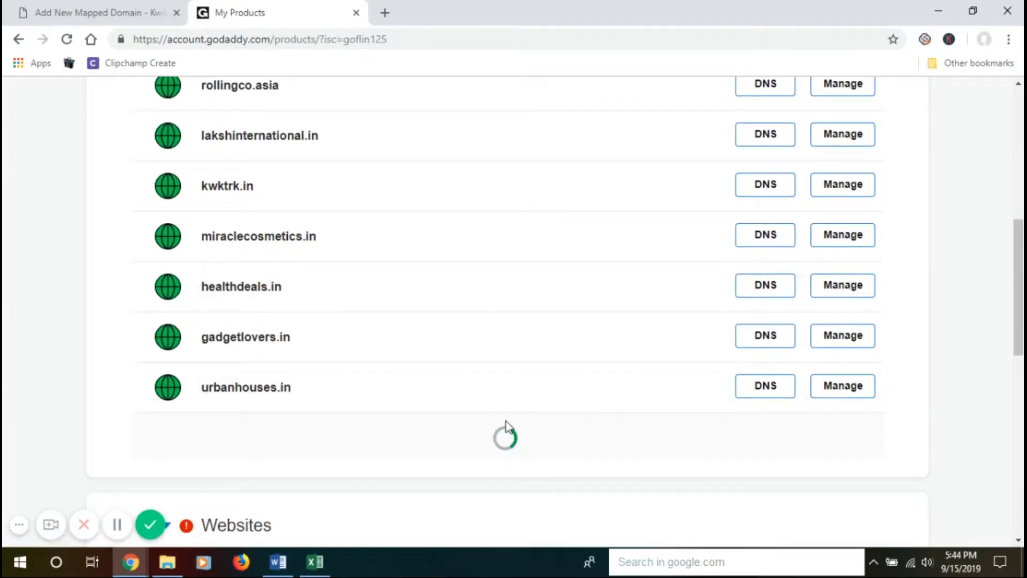
{"action": "scroll", "scroll_direction": "down", "scroll_amount": 3}
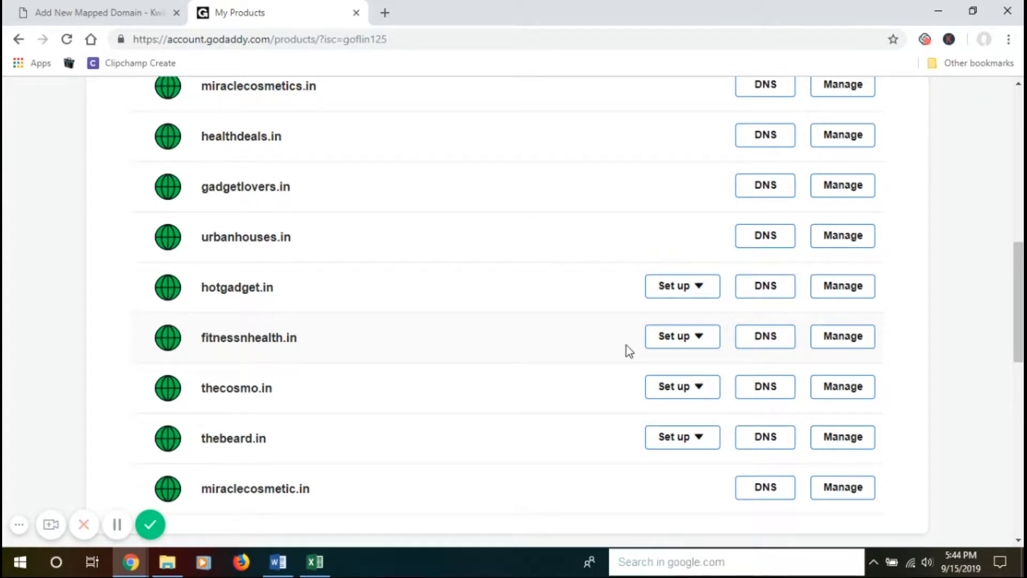
{"action": "mouse_move", "coordinate": [202, 292]}
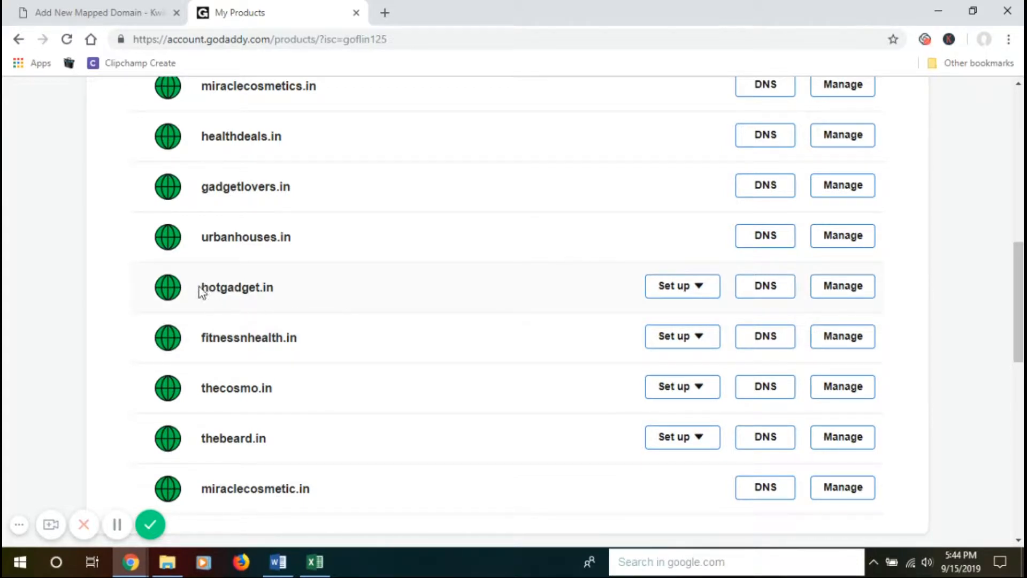
{"action": "double_click", "coordinate": [236, 287]}
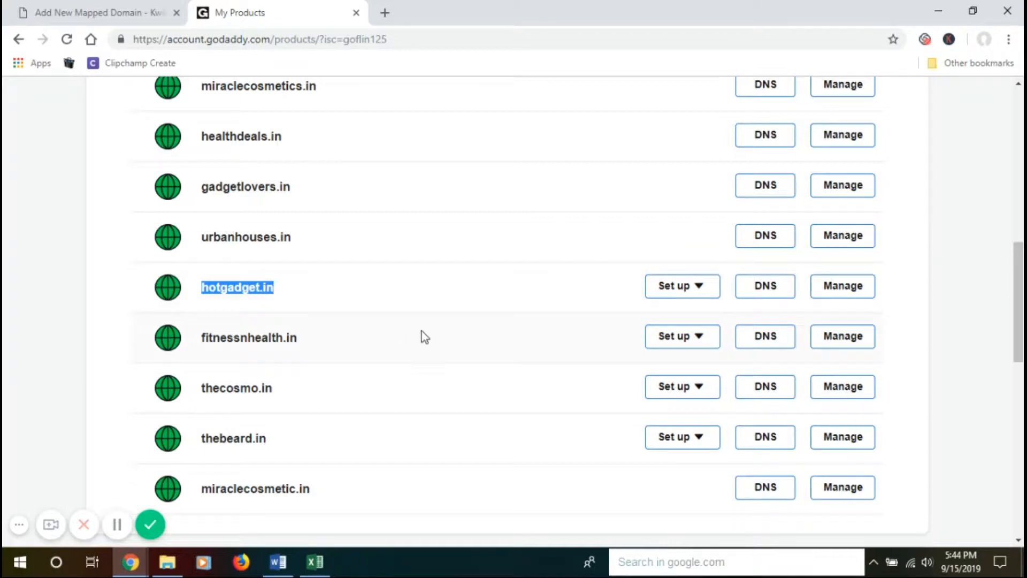
{"action": "left_click", "coordinate": [764, 286]}
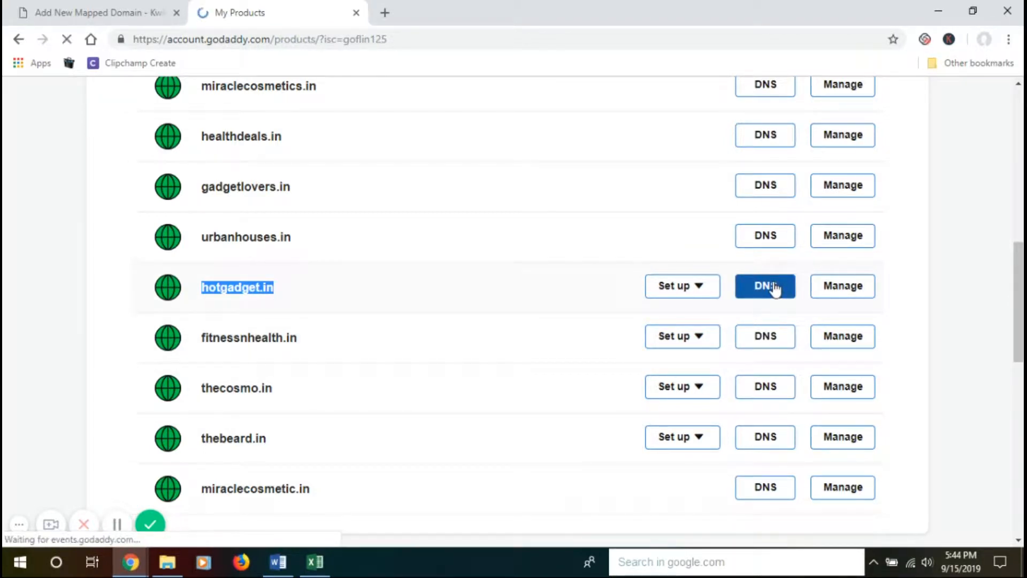
Load hotgadget.in's DNS Management records and check the KwikFunnels IP for reference
{"action": "left_click", "coordinate": [764, 286]}
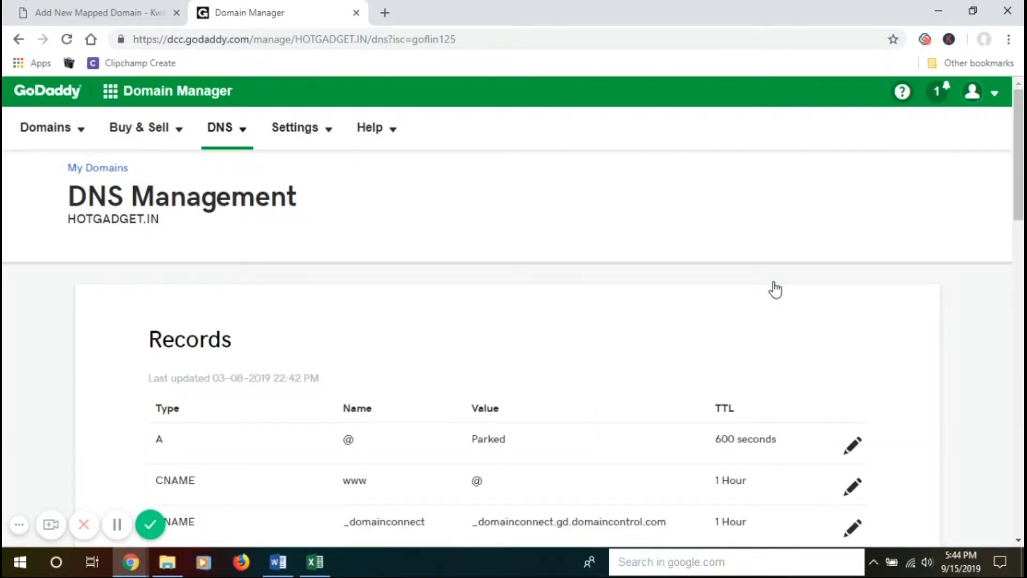
{"action": "scroll", "scroll_direction": "down", "scroll_amount": 3}
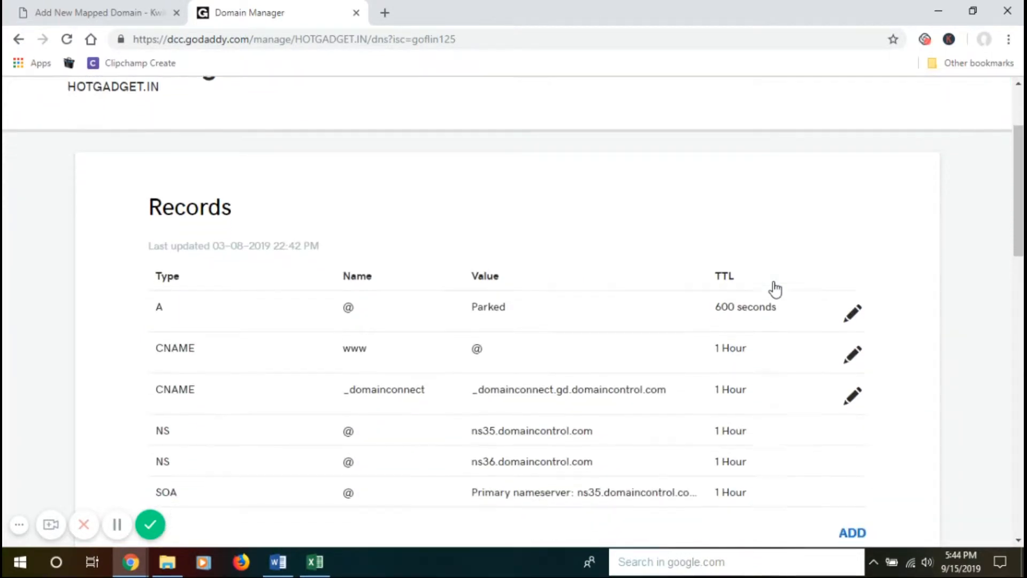
{"action": "scroll", "scroll_direction": "down", "scroll_amount": 3}
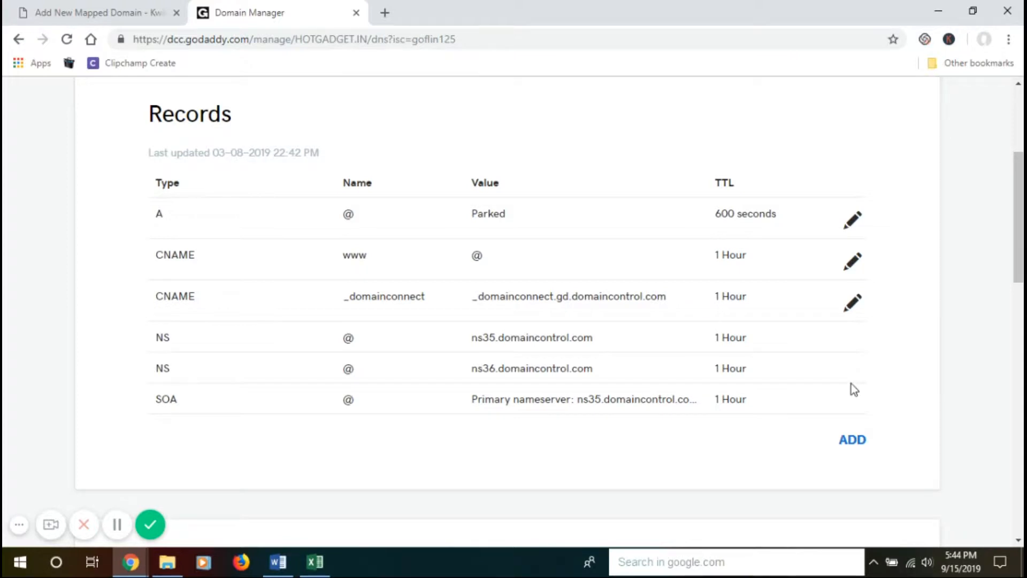
{"action": "left_click", "coordinate": [95, 13]}
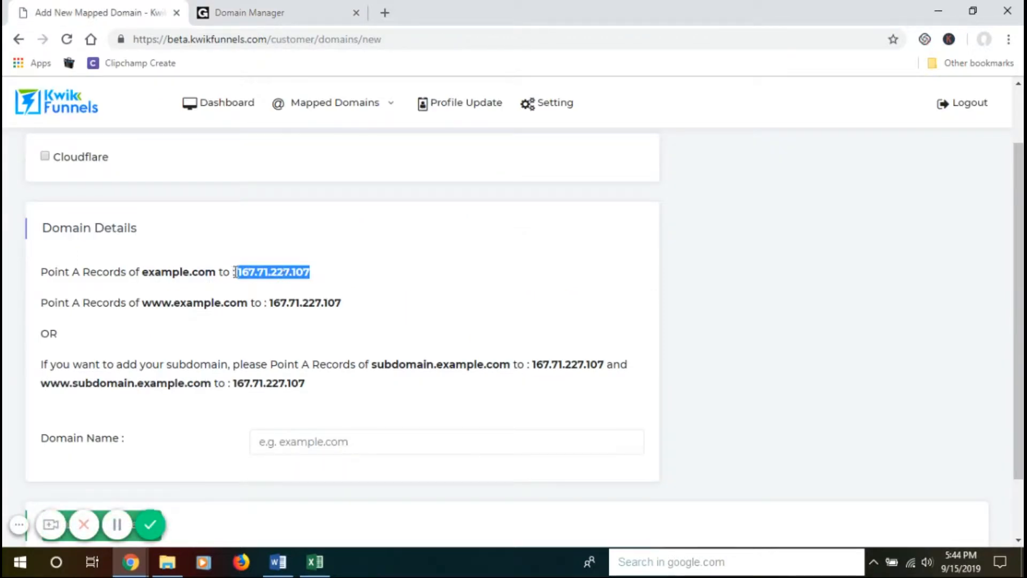
{"action": "left_click", "coordinate": [275, 12]}
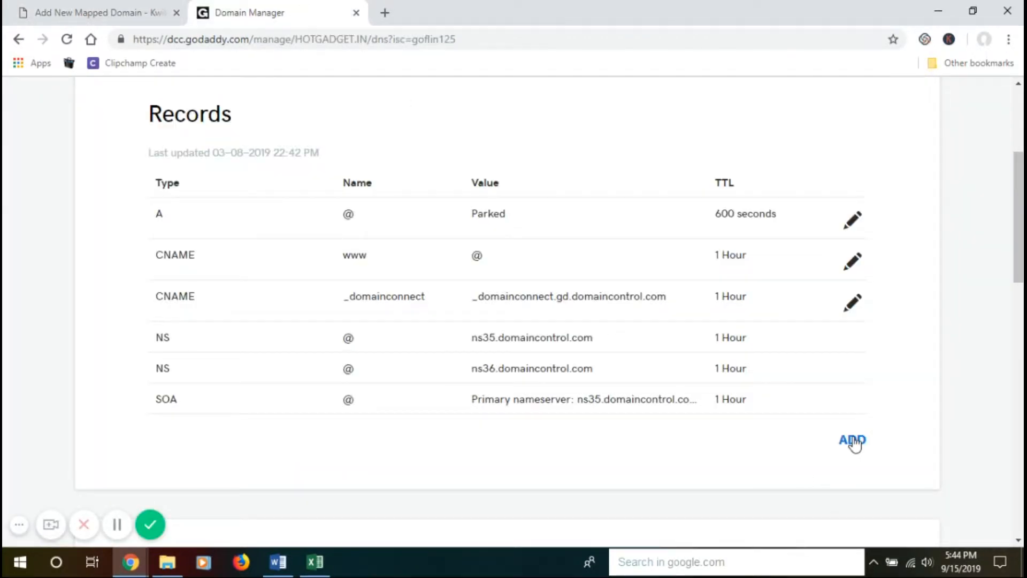
Begin a new DNS record for hotgadget.in and make it an A record
{"action": "left_click", "coordinate": [852, 440]}
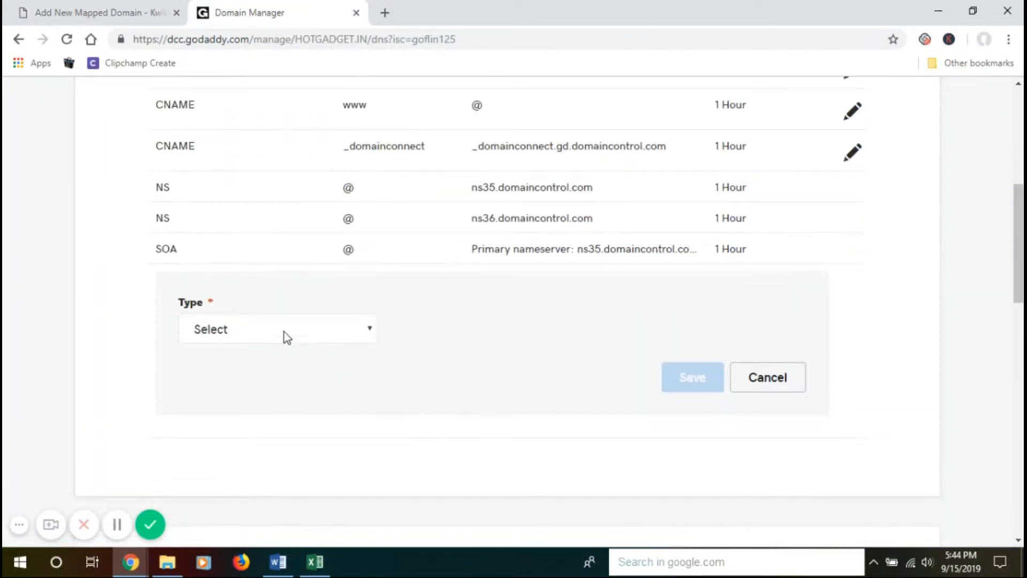
{"action": "left_click", "coordinate": [276, 329]}
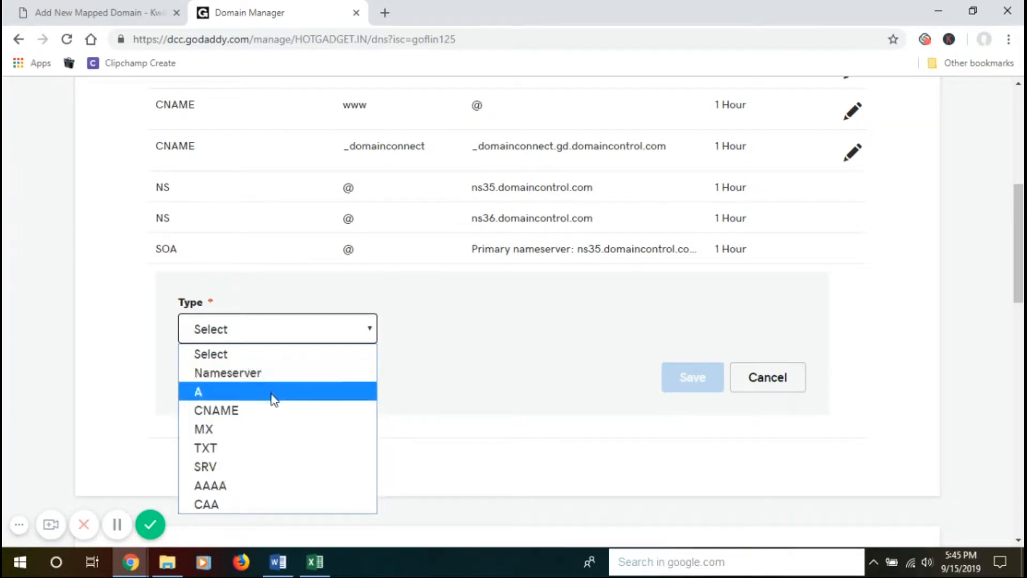
{"action": "left_click", "coordinate": [198, 391]}
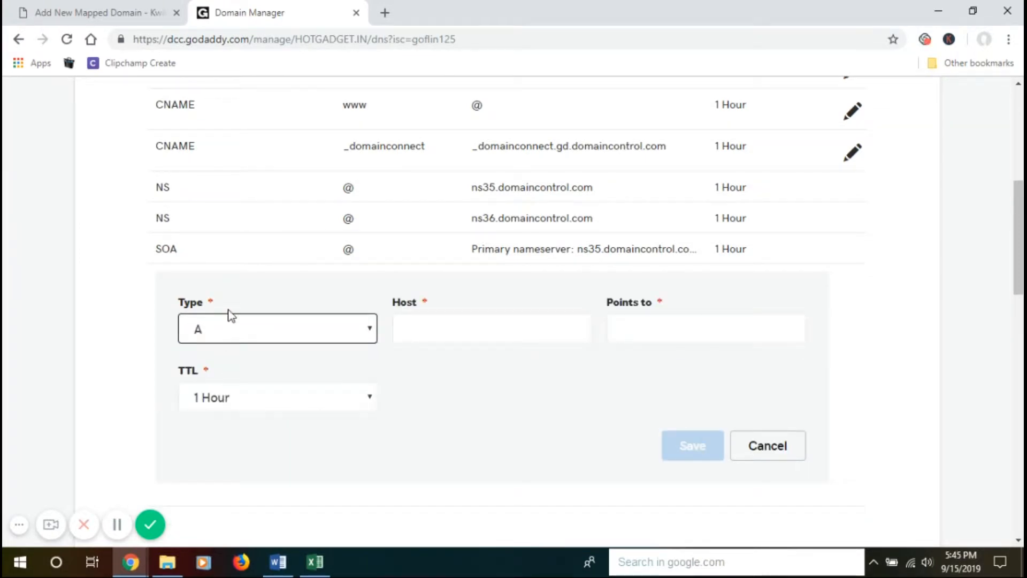
{"action": "scroll", "scroll_direction": "down", "scroll_amount": 3}
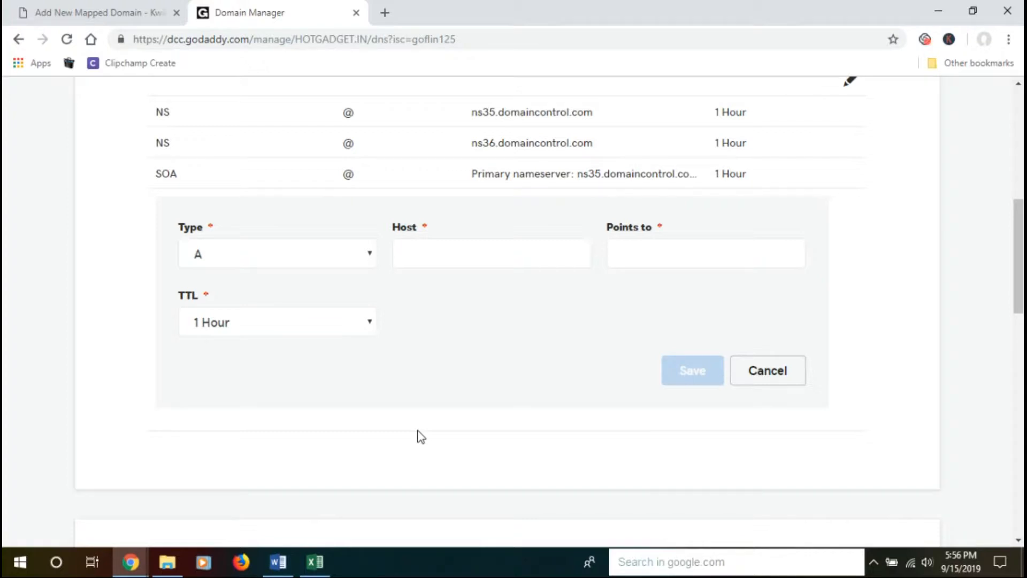
{"action": "mouse_move", "coordinate": [393, 282]}
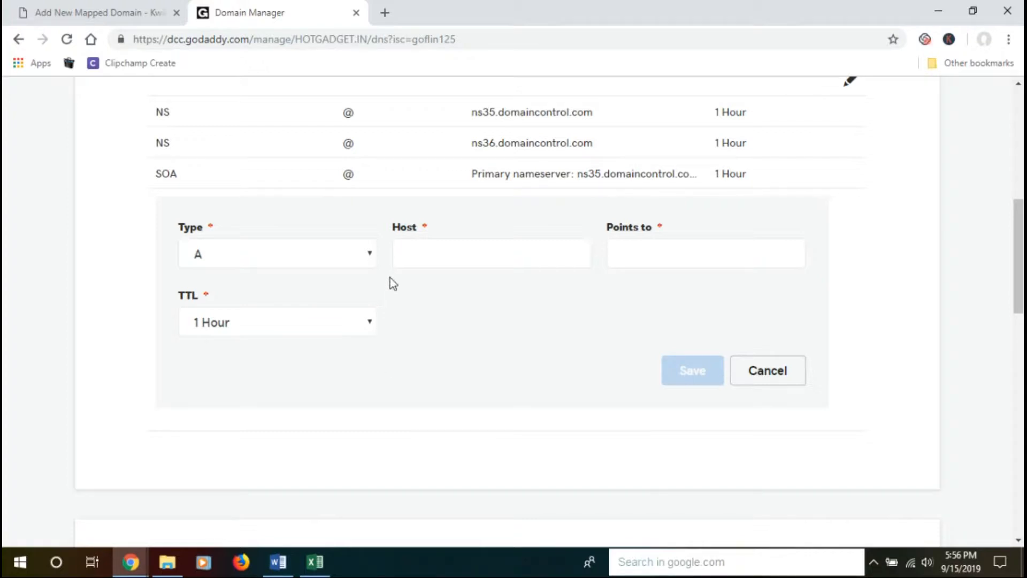
Set the A record's host to @ and point it to the KwikFunnels IP 167.71.227.107
{"action": "left_click", "coordinate": [490, 253]}
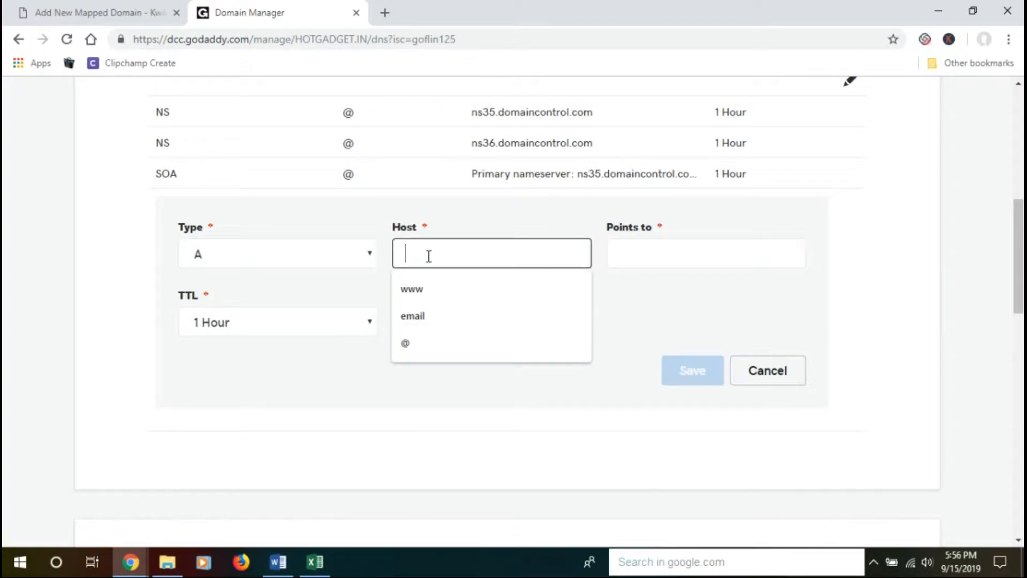
{"action": "left_click", "coordinate": [405, 342]}
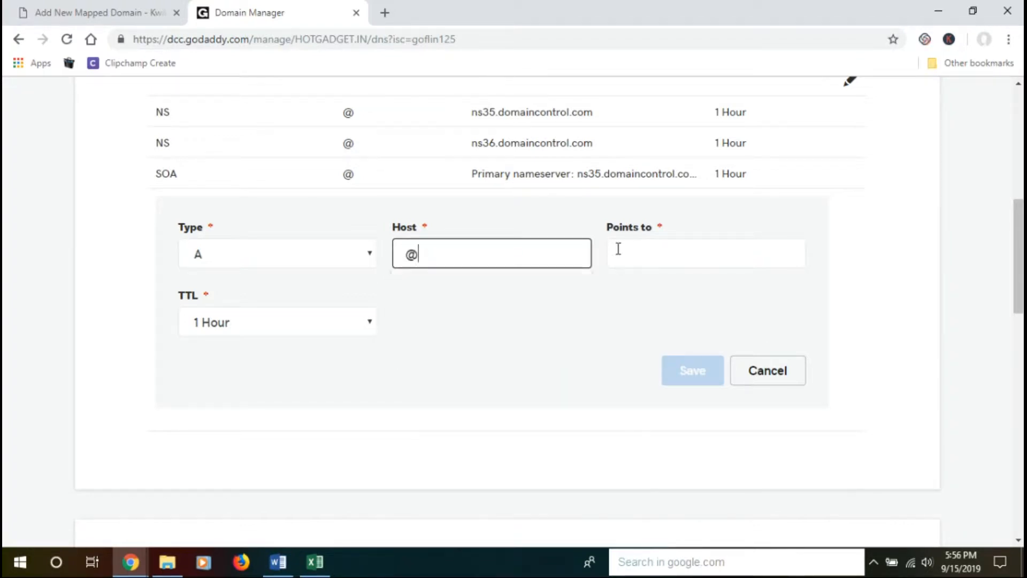
{"action": "left_click", "coordinate": [706, 253]}
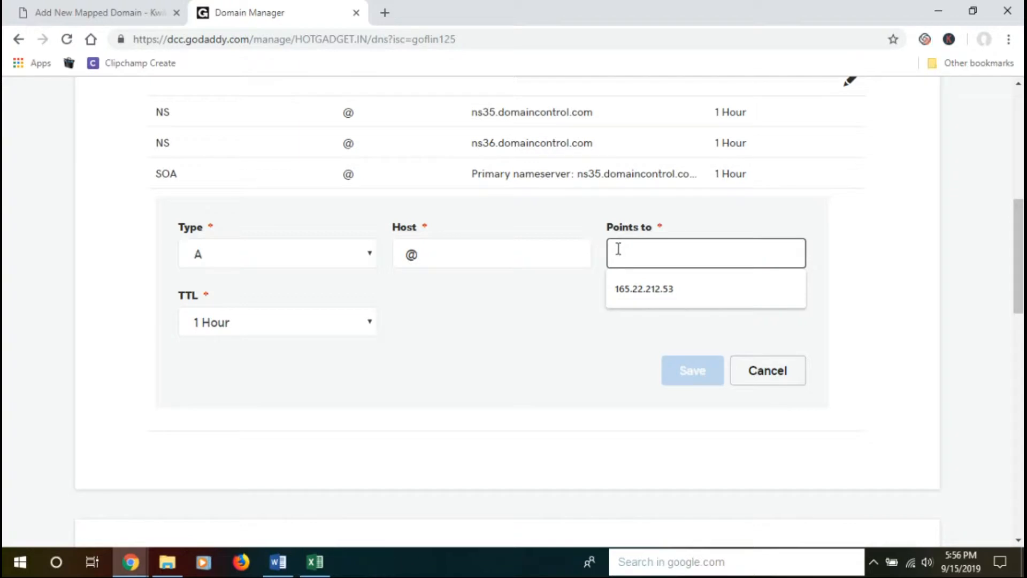
{"action": "left_click", "coordinate": [95, 12]}
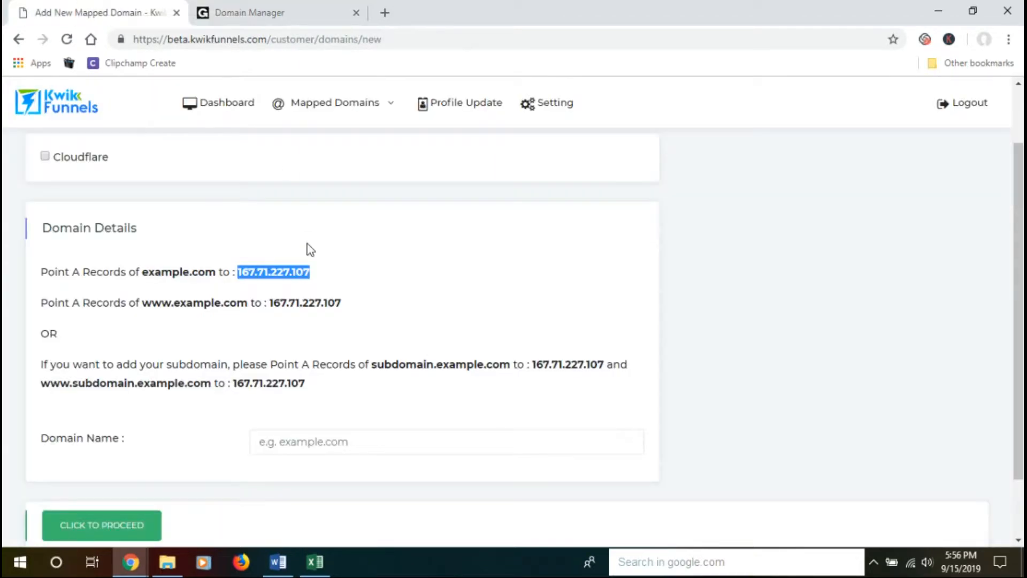
{"action": "right_click", "coordinate": [273, 271]}
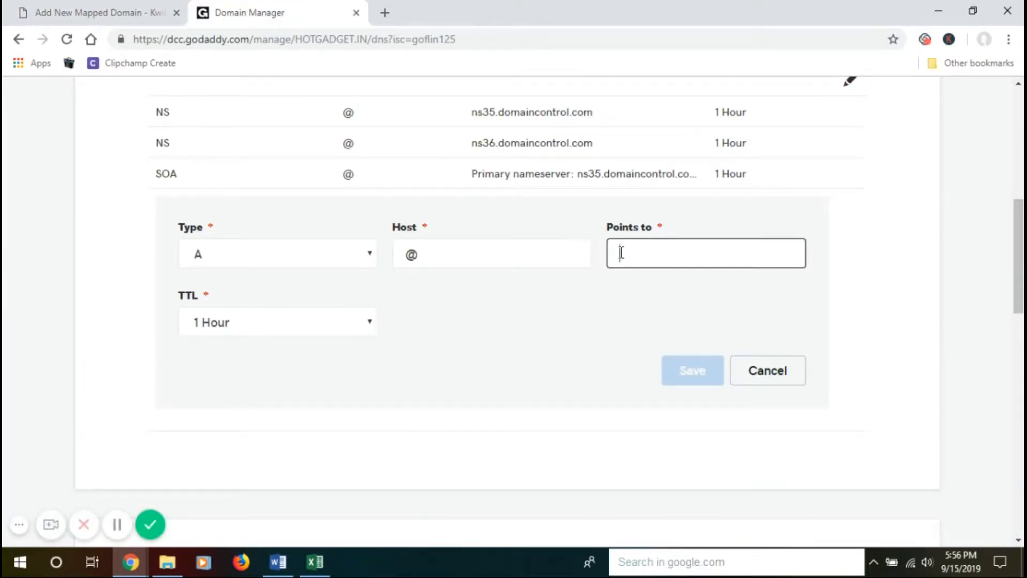
{"action": "type", "text": "167.71.227.107"}
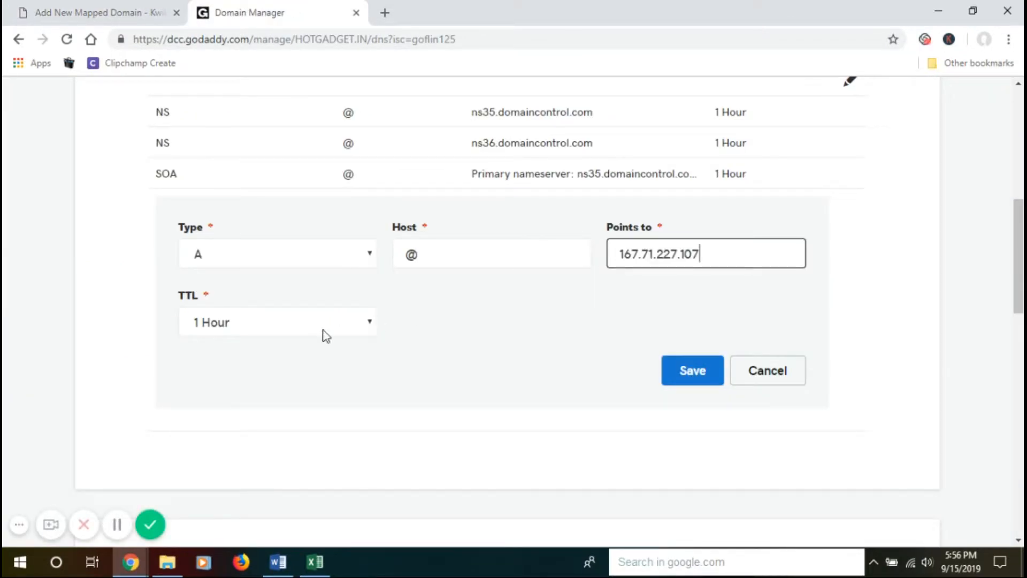
{"action": "mouse_move", "coordinate": [234, 315]}
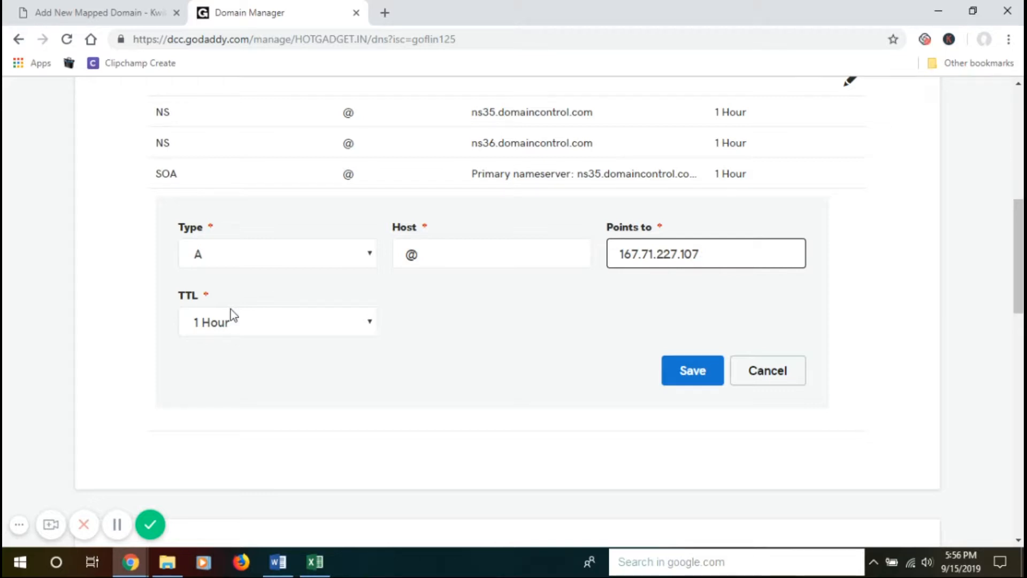
Give the @ A record a custom 600-second TTL and save it
{"action": "left_click", "coordinate": [277, 321]}
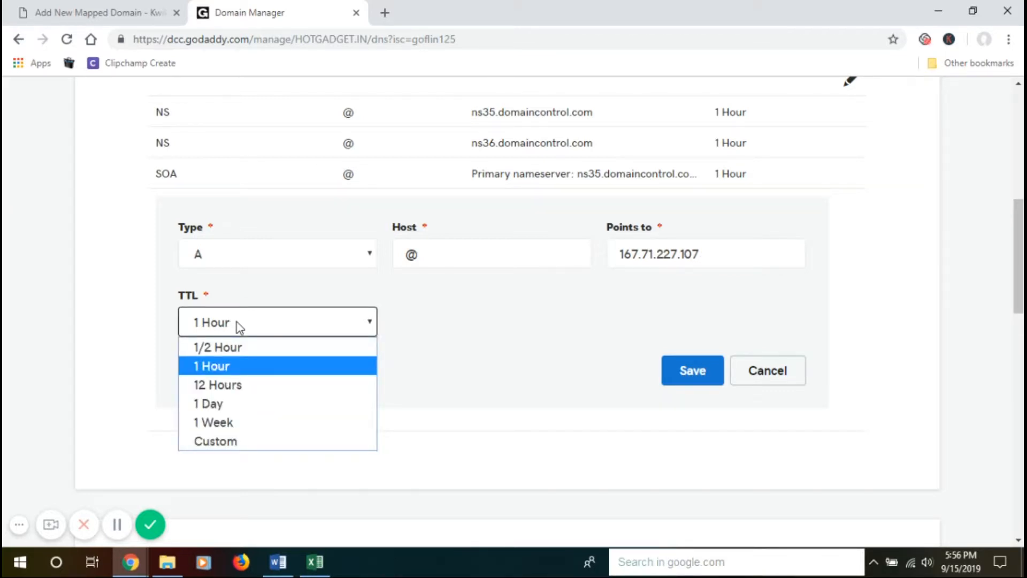
{"action": "mouse_move", "coordinate": [217, 347]}
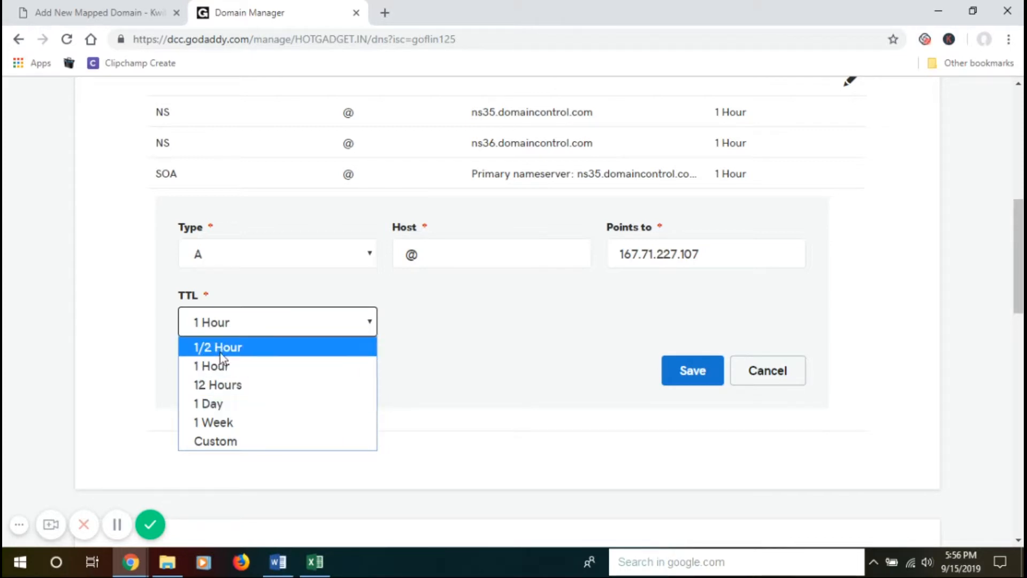
{"action": "left_click", "coordinate": [215, 441]}
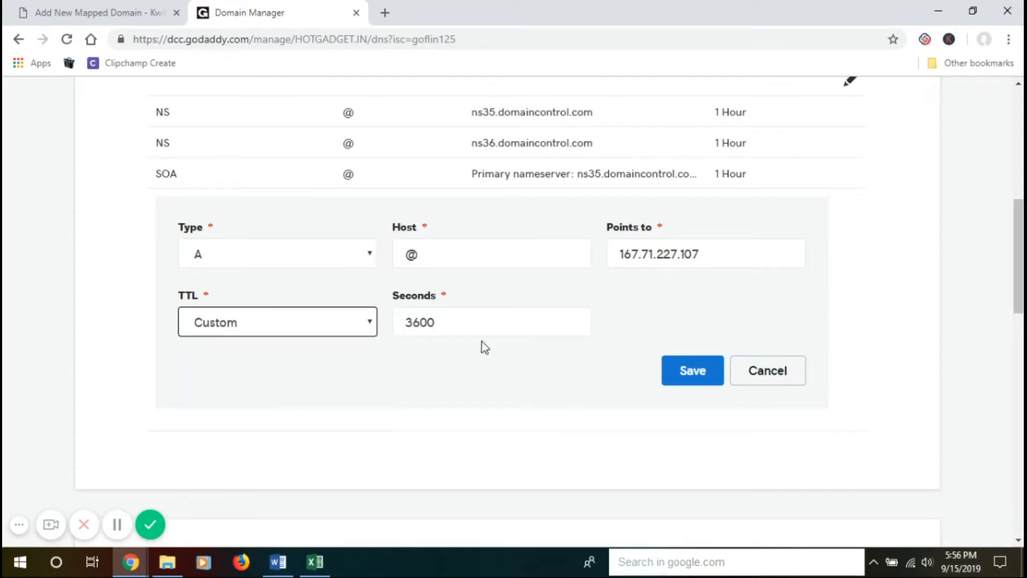
{"action": "left_click", "coordinate": [490, 321]}
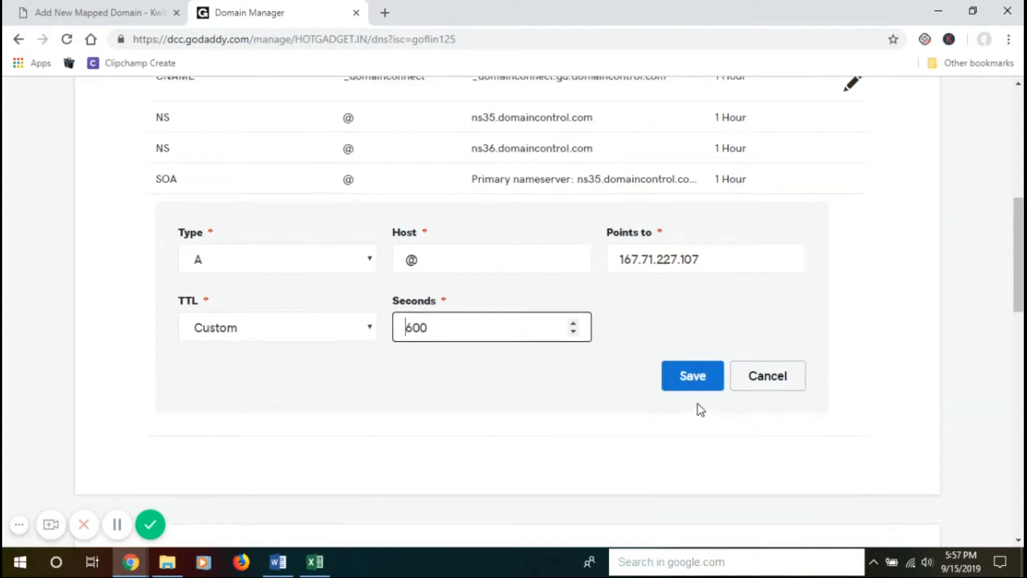
{"action": "left_click", "coordinate": [691, 375]}
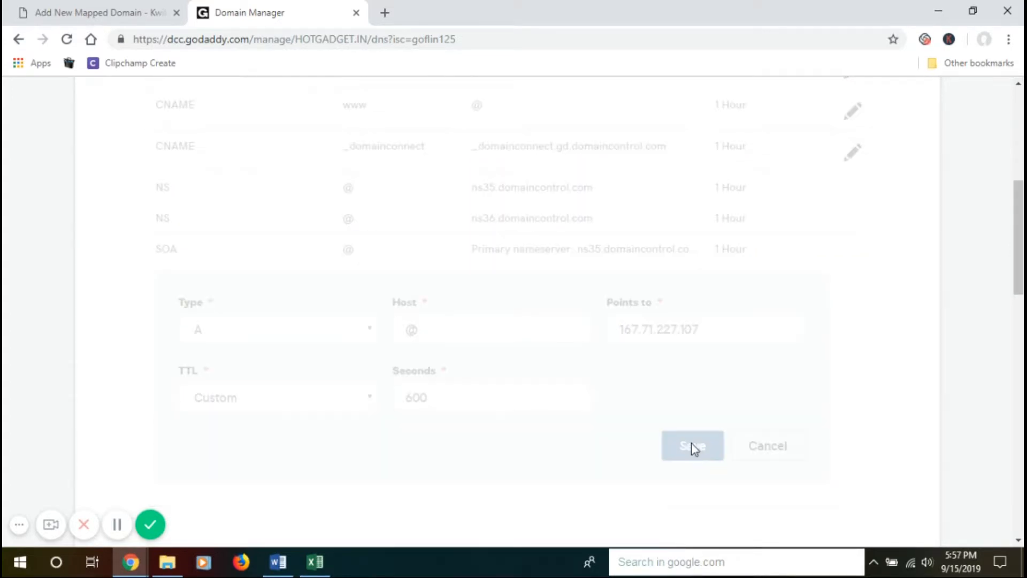
{"action": "left_click", "coordinate": [692, 445]}
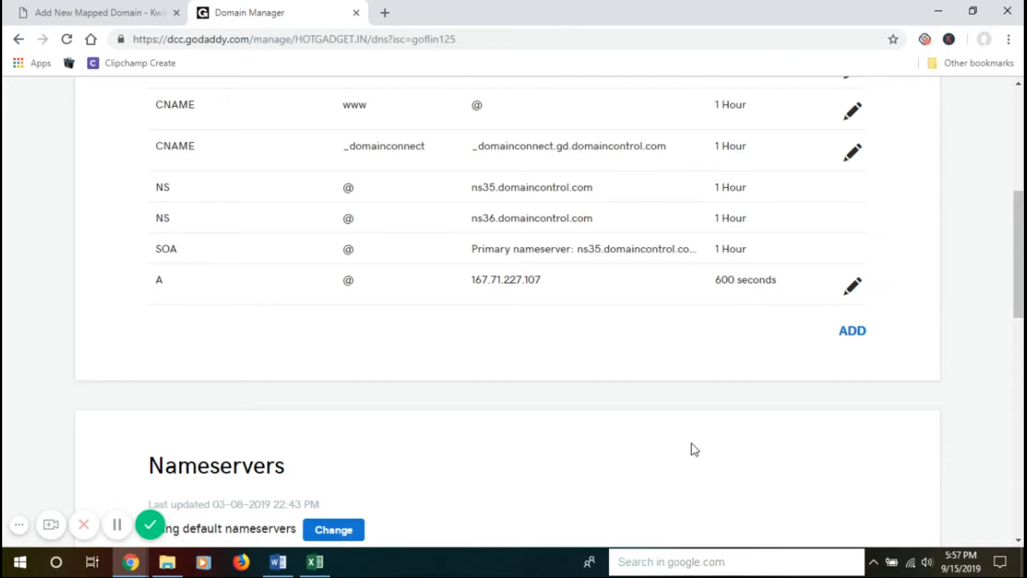
{"action": "mouse_move", "coordinate": [159, 280]}
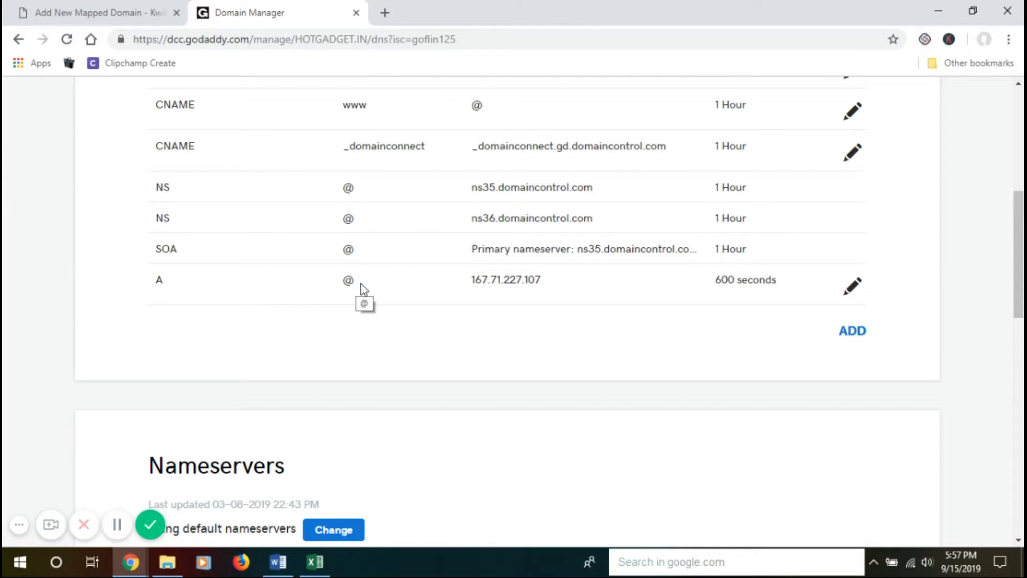
Add a second A record with host www pointing to 167.71.227.107
{"action": "left_click", "coordinate": [852, 330]}
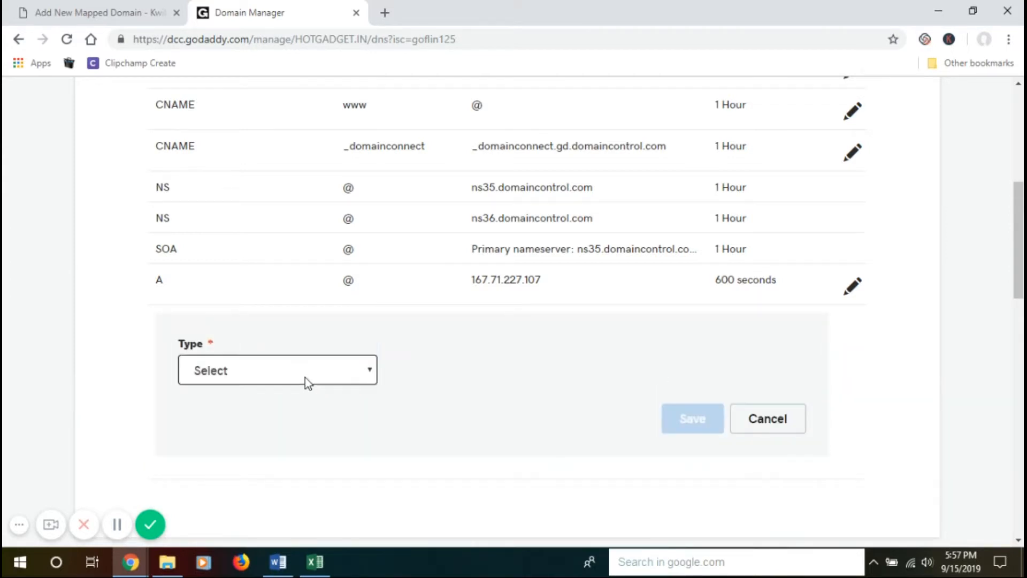
{"action": "left_click", "coordinate": [277, 370]}
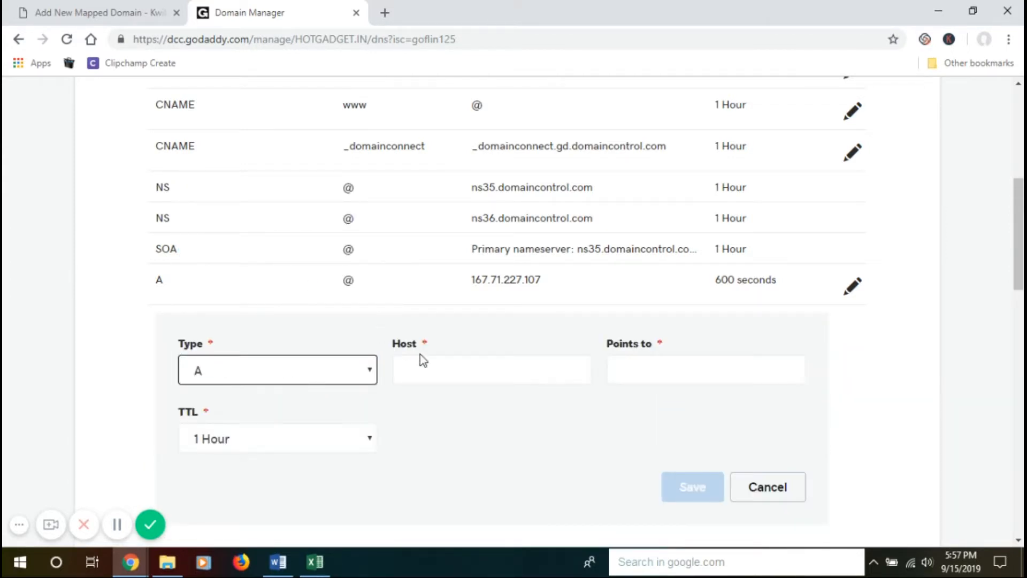
{"action": "left_click", "coordinate": [490, 369]}
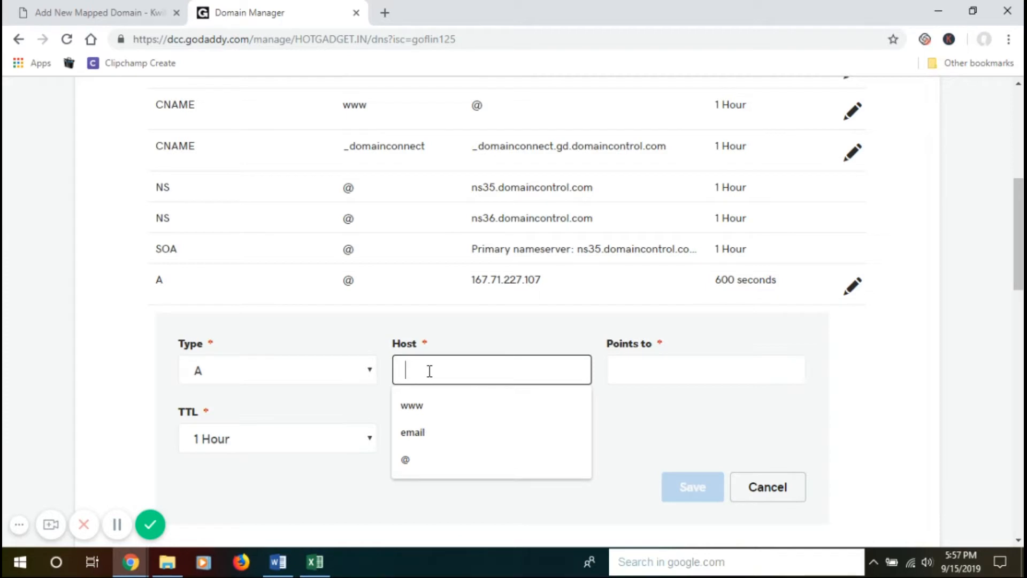
{"action": "type", "text": "www"}
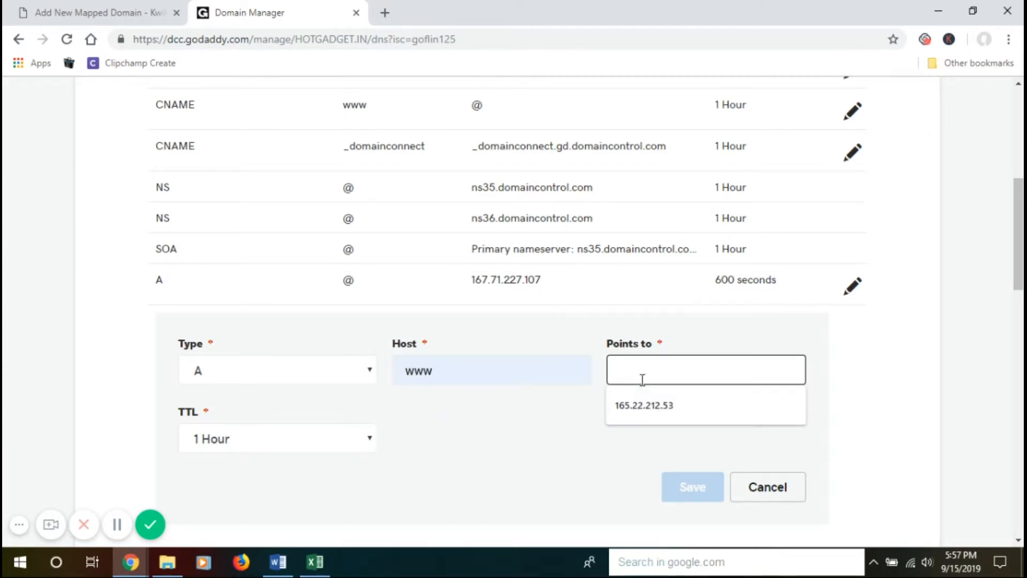
{"action": "left_click", "coordinate": [95, 12]}
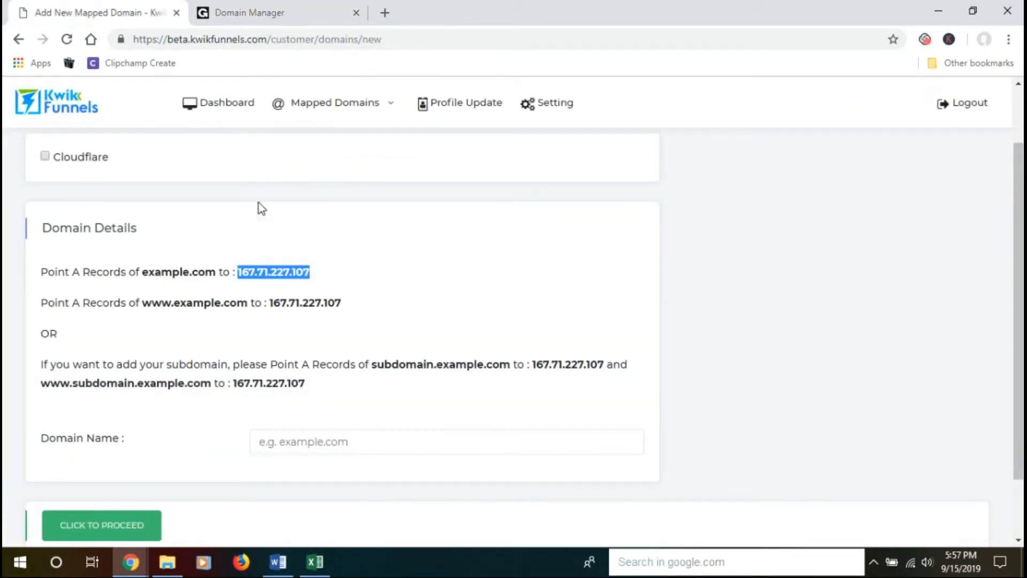
{"action": "left_click", "coordinate": [275, 12]}
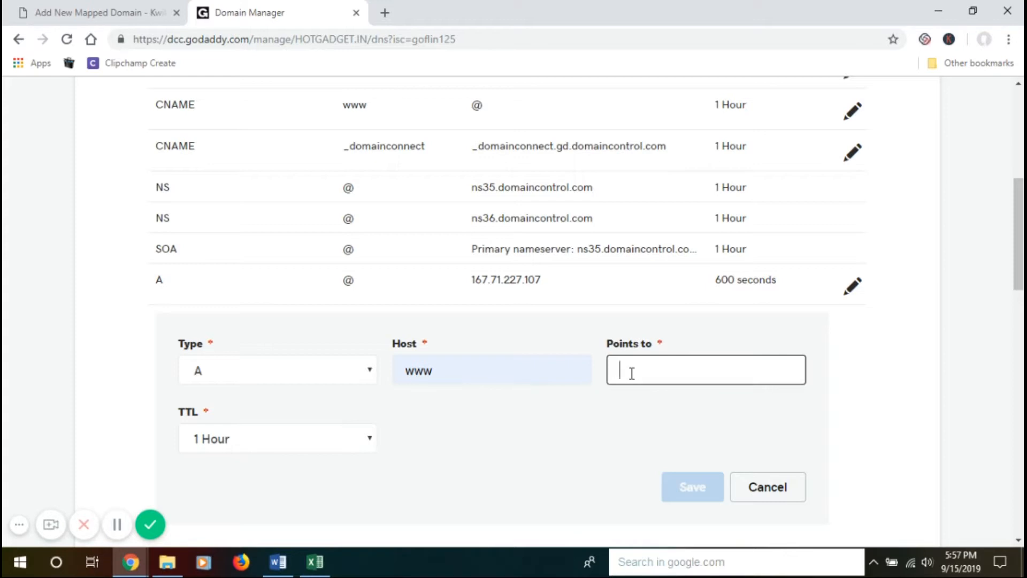
{"action": "type", "text": "167.71.227.107"}
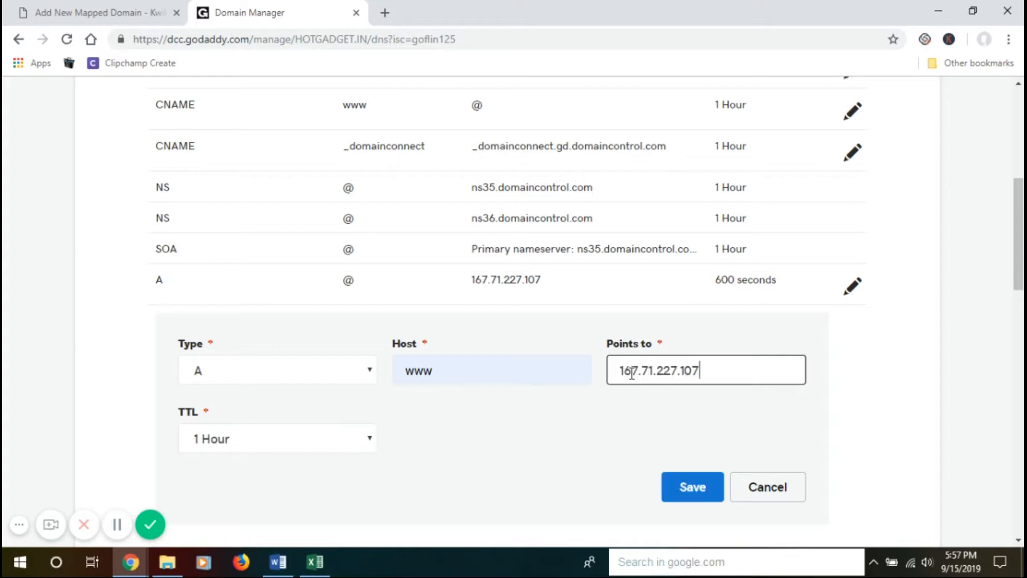
Give the www A record a custom 600-second TTL and save it
{"action": "scroll", "scroll_direction": "down", "scroll_amount": 3}
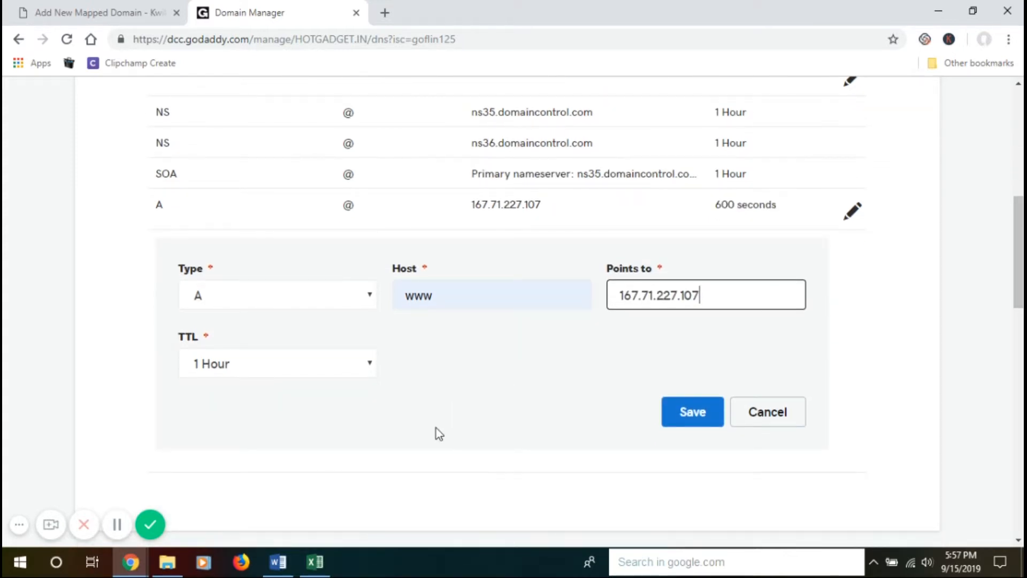
{"action": "left_click", "coordinate": [277, 363]}
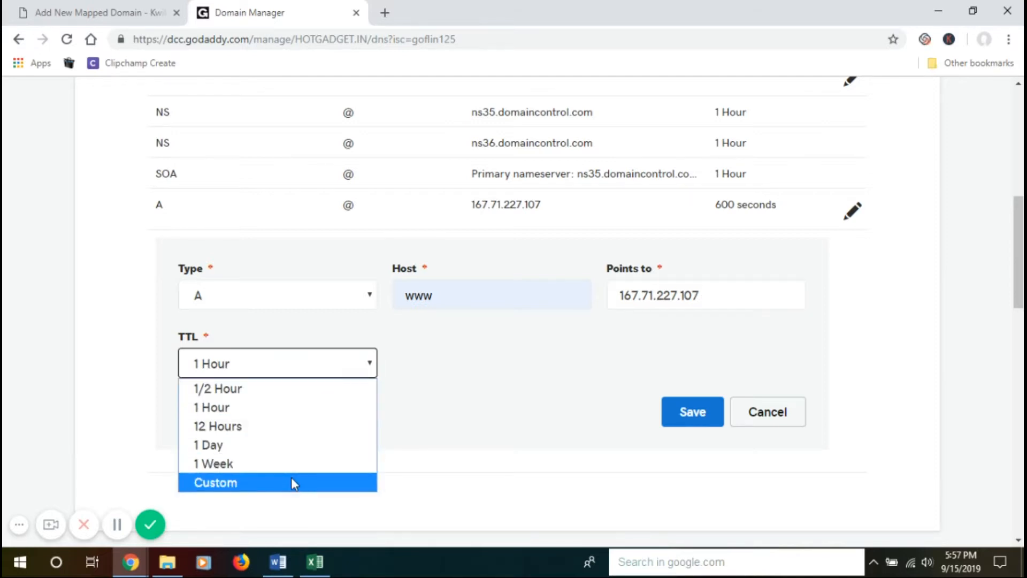
{"action": "left_click", "coordinate": [215, 482]}
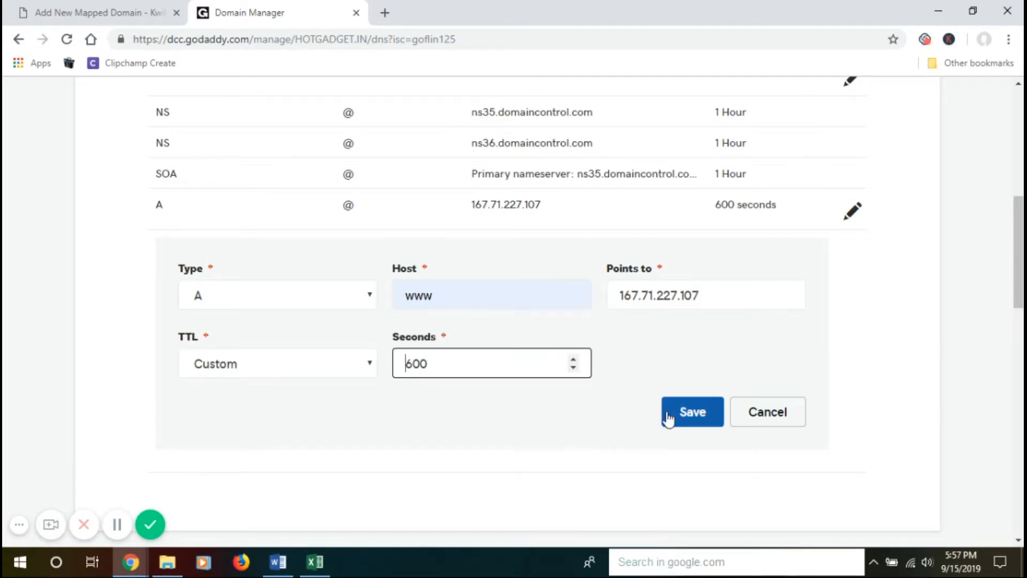
{"action": "left_click", "coordinate": [692, 412]}
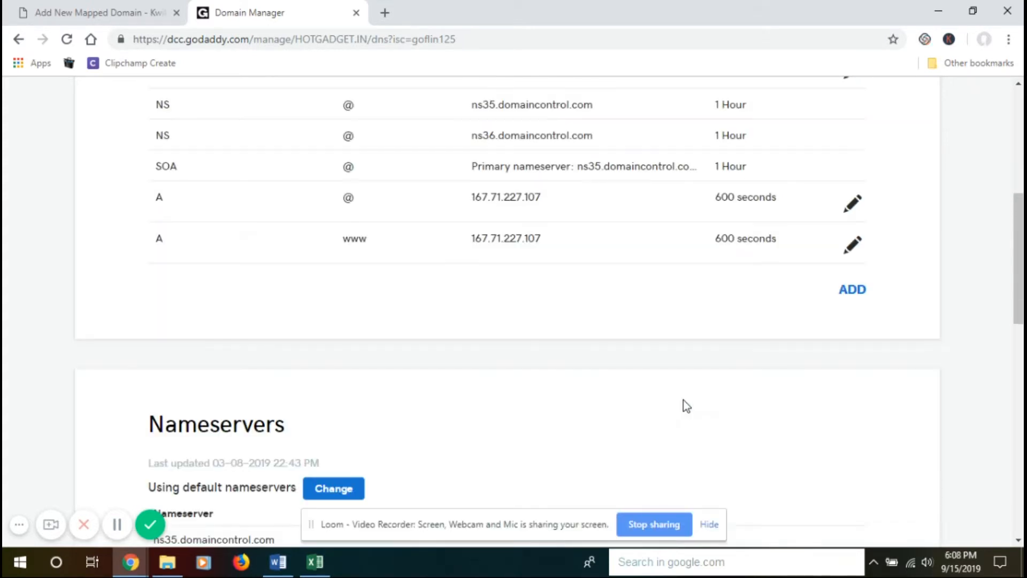
Return to the top of hotgadget.in's DNS Management page and select the domain name HOTGADGET.IN
{"action": "scroll", "scroll_direction": "up", "scroll_amount": 3}
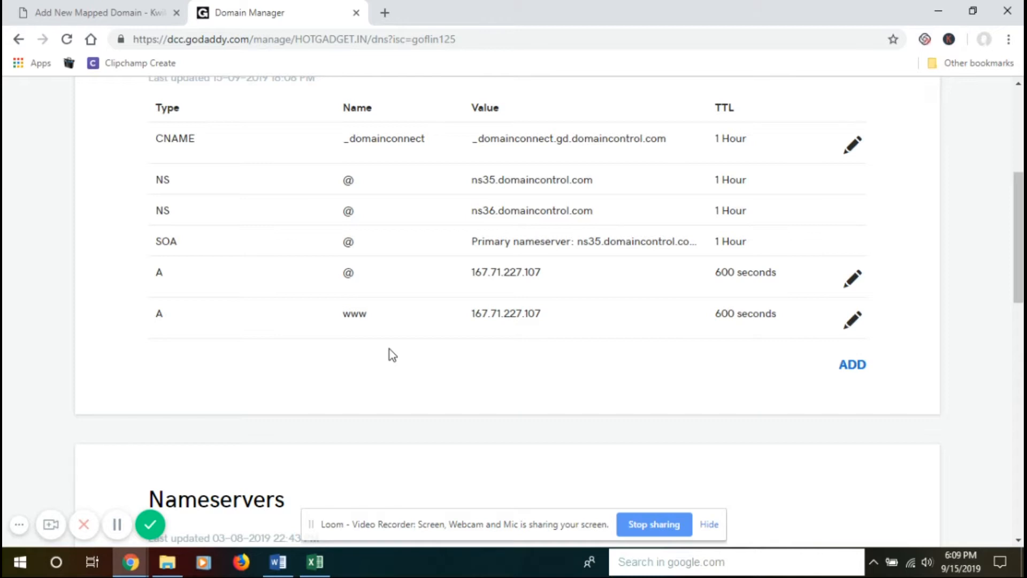
{"action": "mouse_move", "coordinate": [343, 336]}
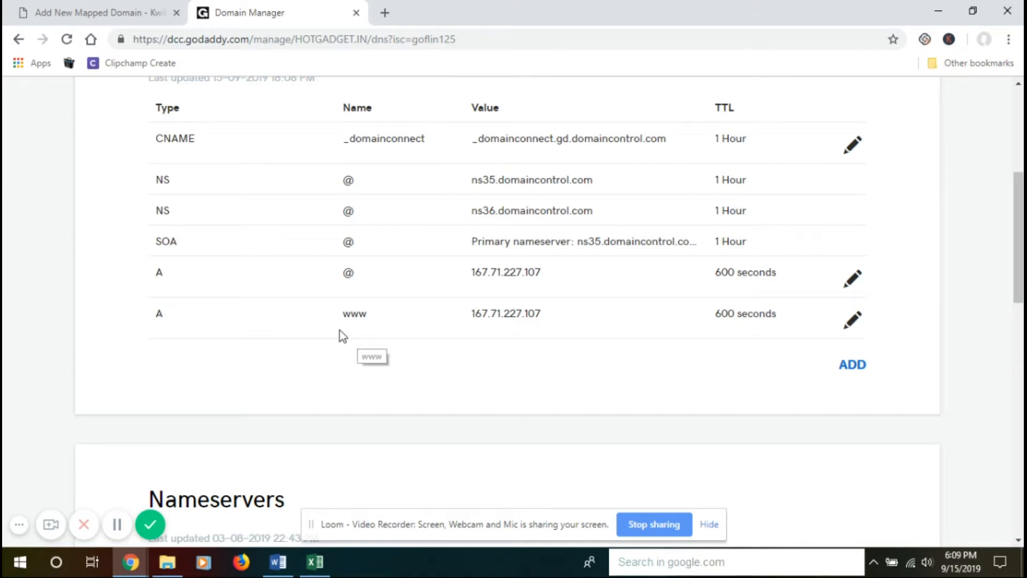
{"action": "scroll", "scroll_direction": "up", "scroll_amount": 3}
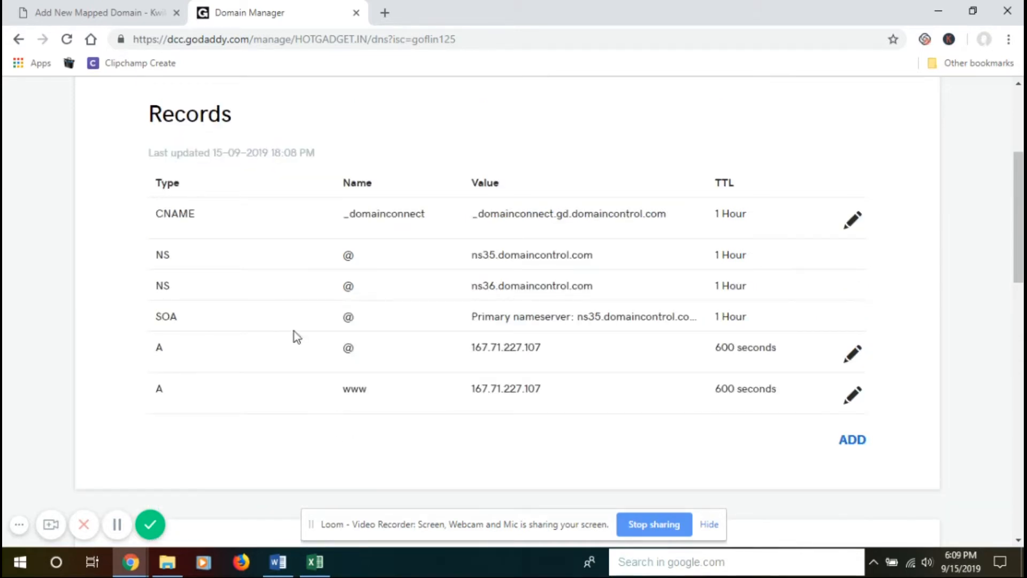
{"action": "left_click", "coordinate": [95, 12]}
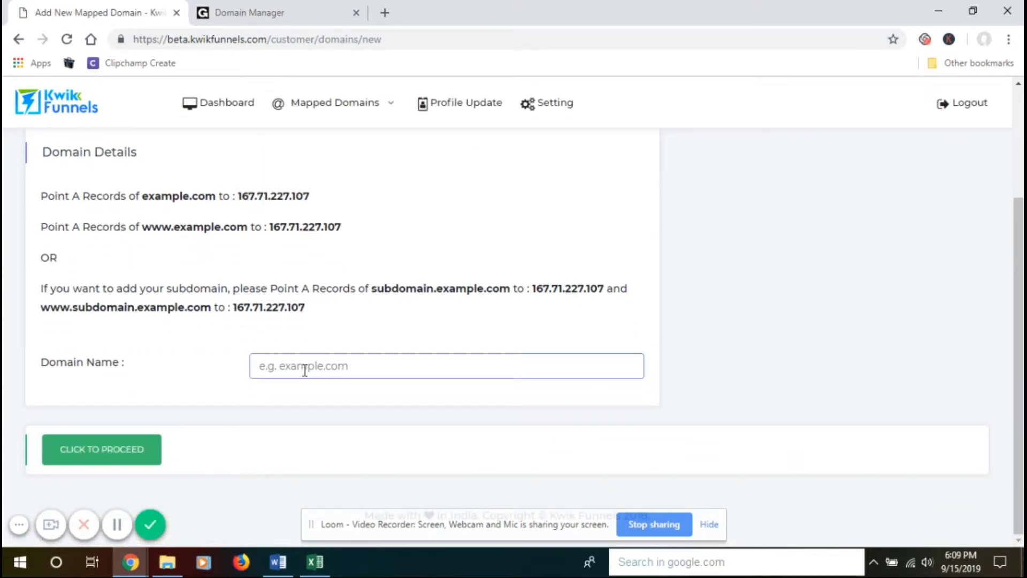
{"action": "left_click", "coordinate": [274, 13]}
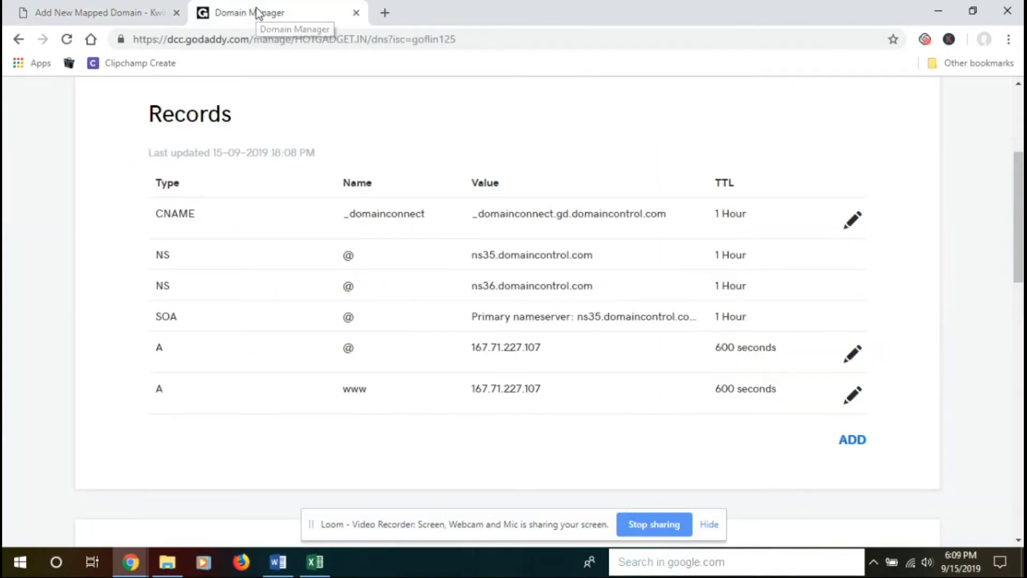
{"action": "scroll", "scroll_direction": "up", "scroll_amount": 3}
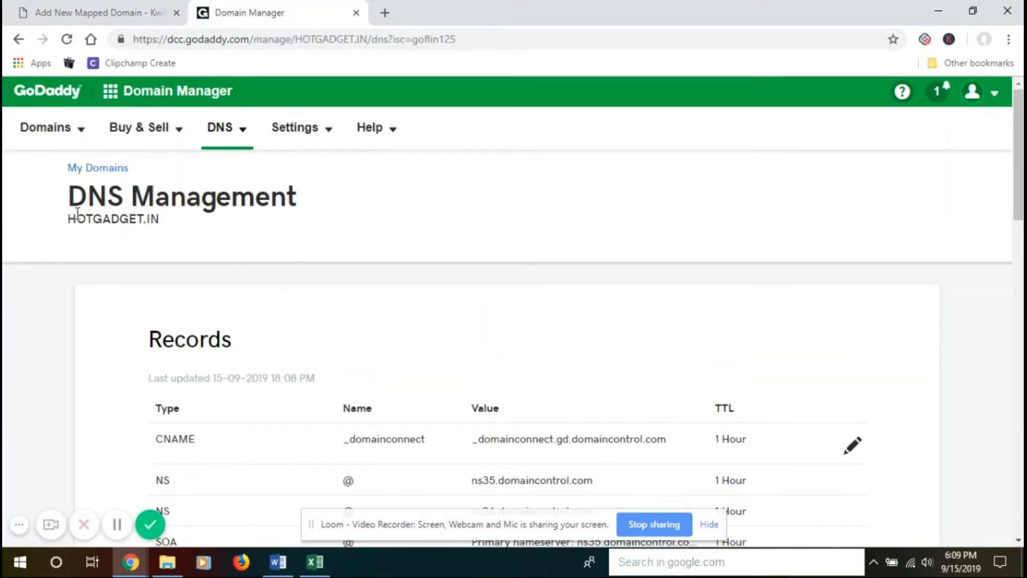
{"action": "double_click", "coordinate": [113, 218]}
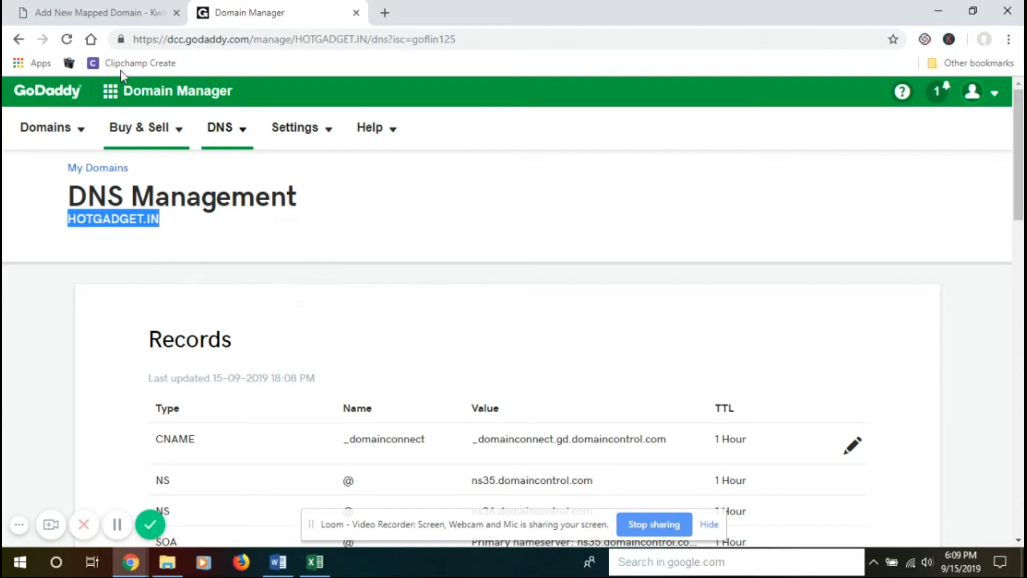
Submit hotgadget.in as the new mapped domain's name in KwikFunnels
{"action": "left_click", "coordinate": [96, 13]}
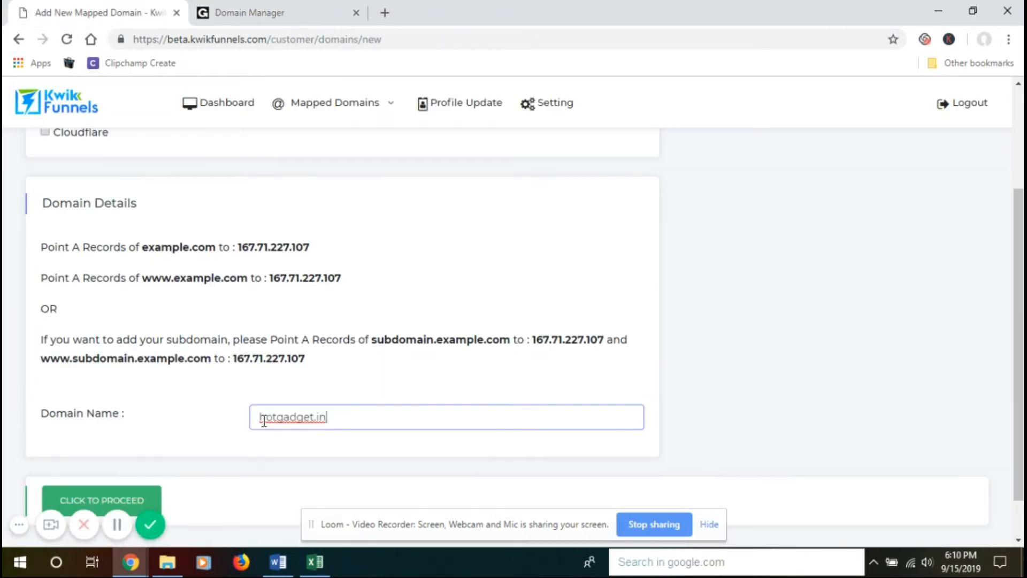
{"action": "scroll", "scroll_direction": "down", "scroll_amount": 3}
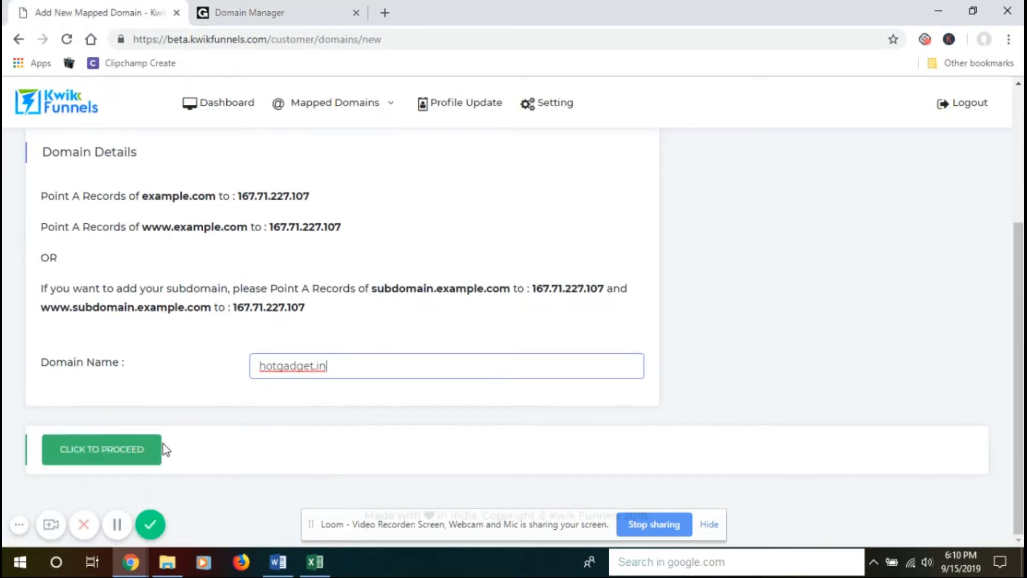
{"action": "mouse_move", "coordinate": [142, 452]}
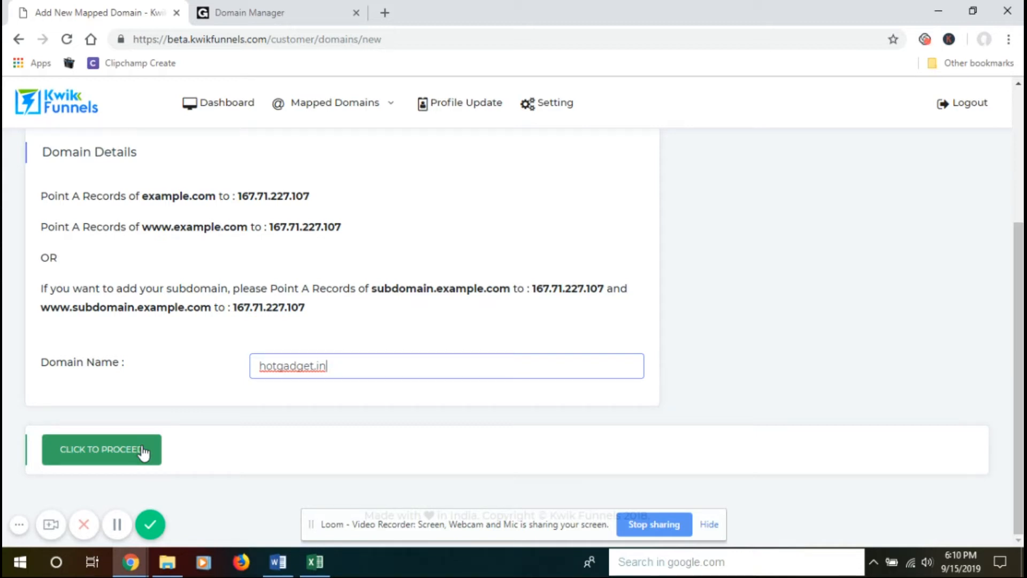
{"action": "left_click", "coordinate": [101, 449]}
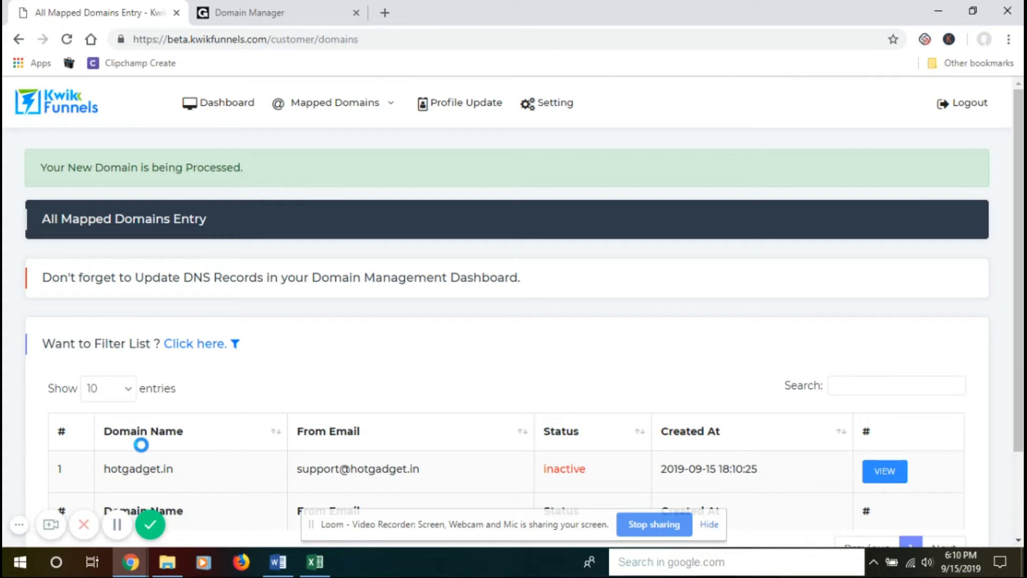
{"action": "mouse_move", "coordinate": [82, 164]}
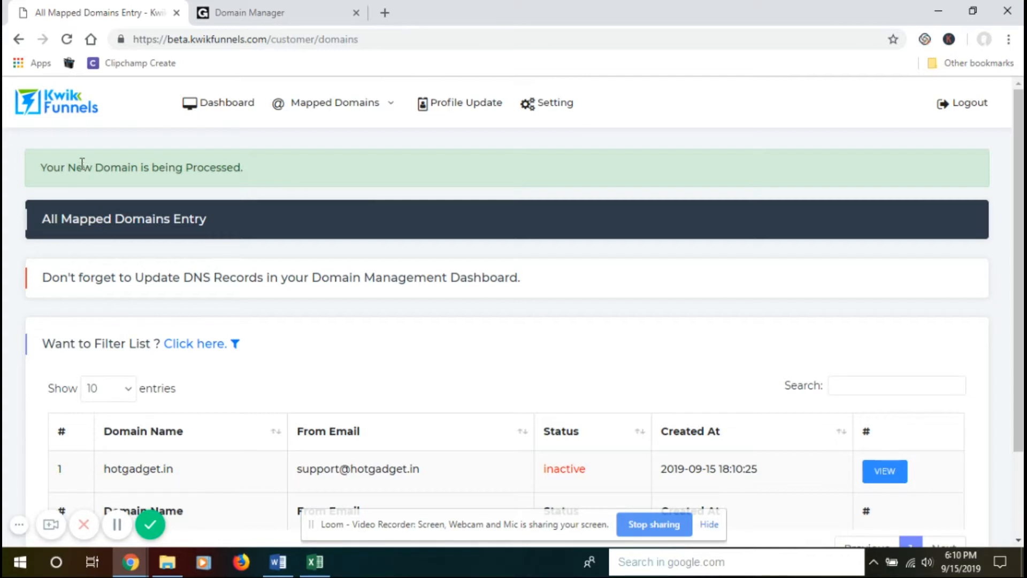
{"action": "mouse_move", "coordinate": [183, 174]}
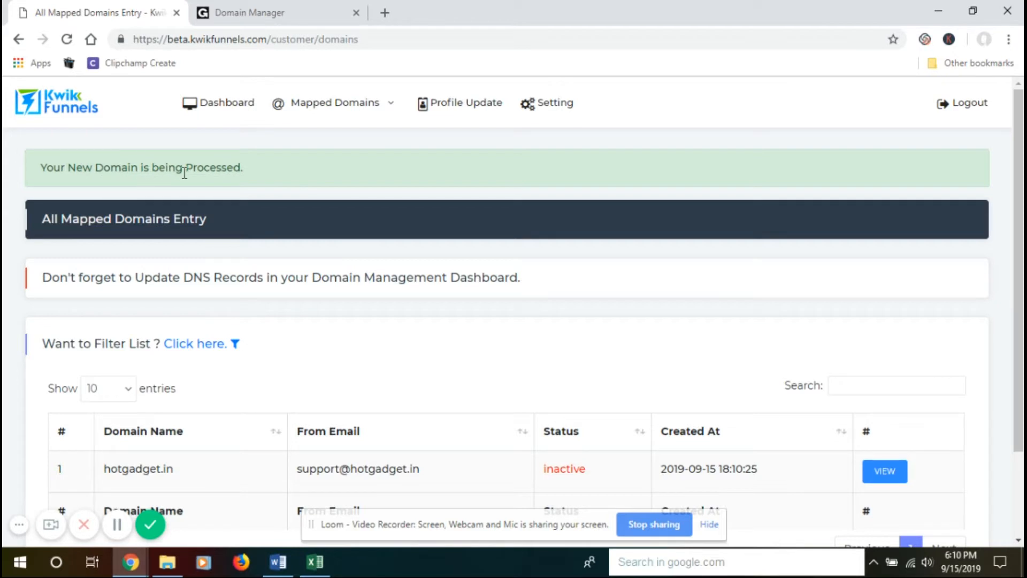
{"action": "mouse_move", "coordinate": [256, 179]}
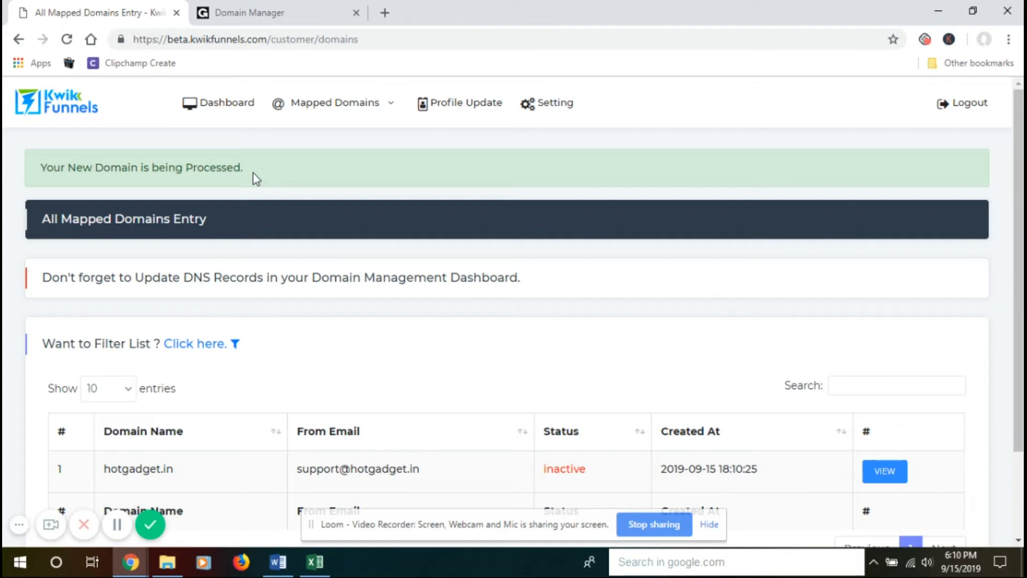
{"action": "mouse_move", "coordinate": [247, 380]}
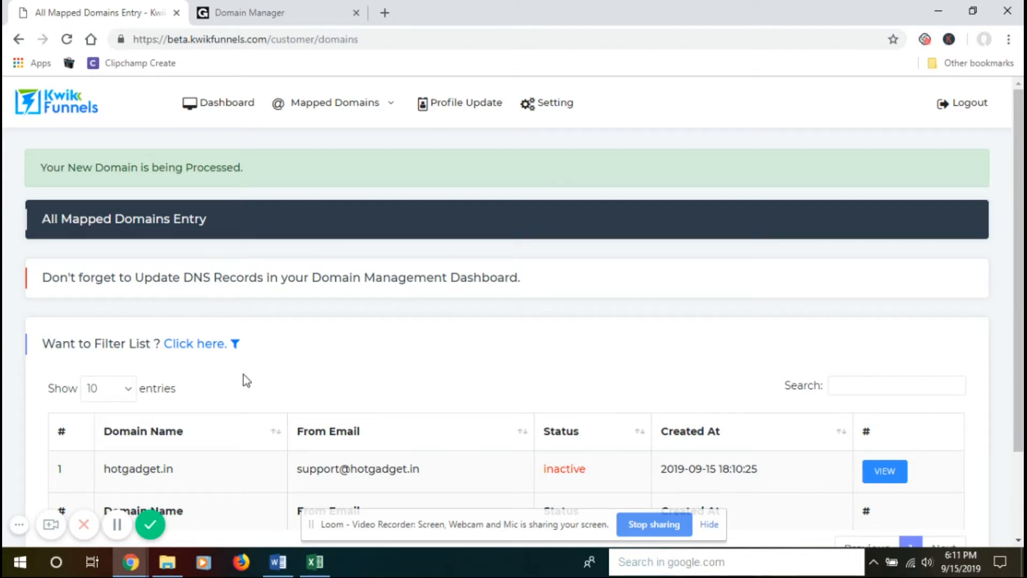
{"action": "left_click", "coordinate": [884, 471]}
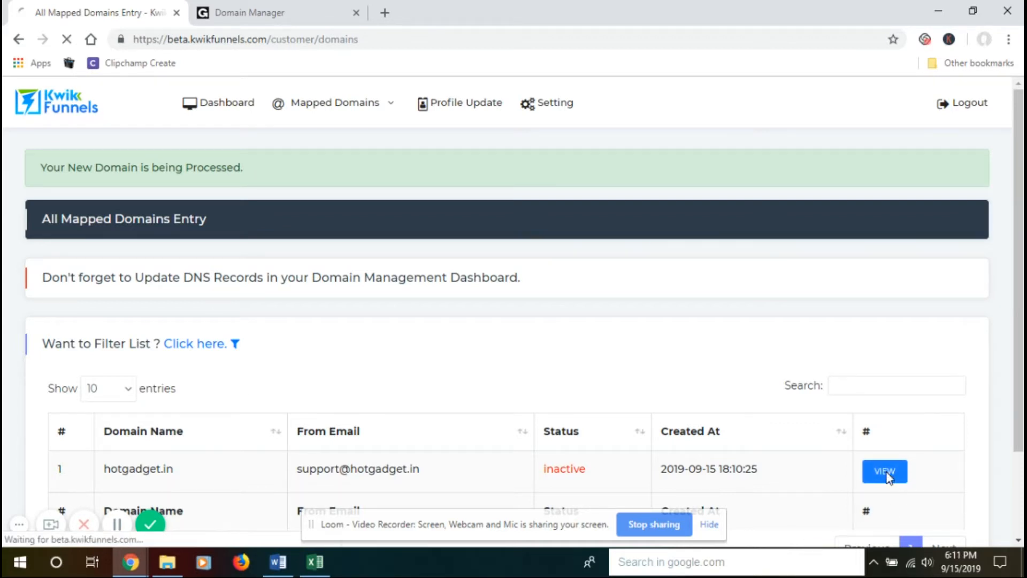
{"action": "left_click", "coordinate": [884, 470]}
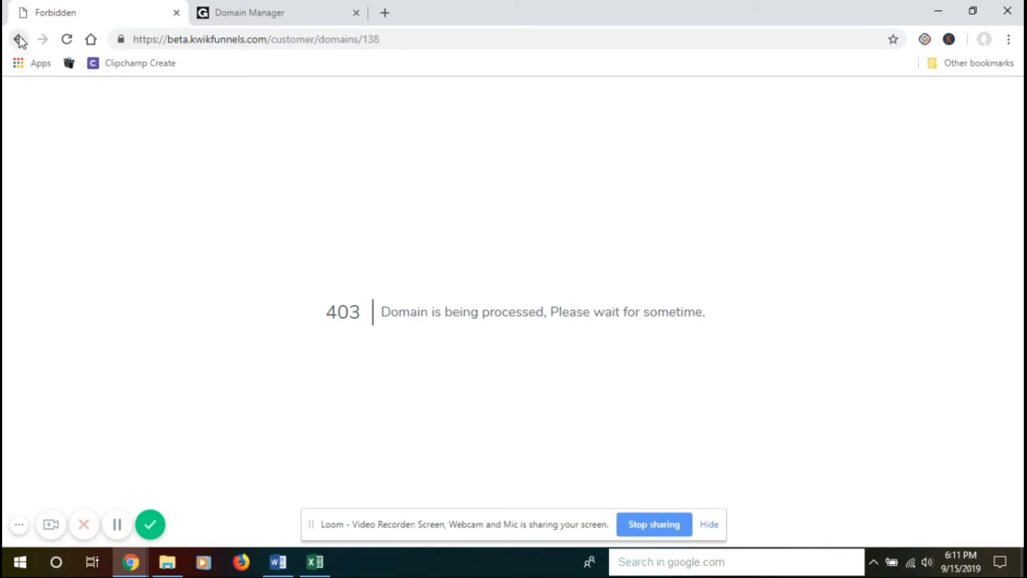
{"action": "left_click", "coordinate": [18, 39]}
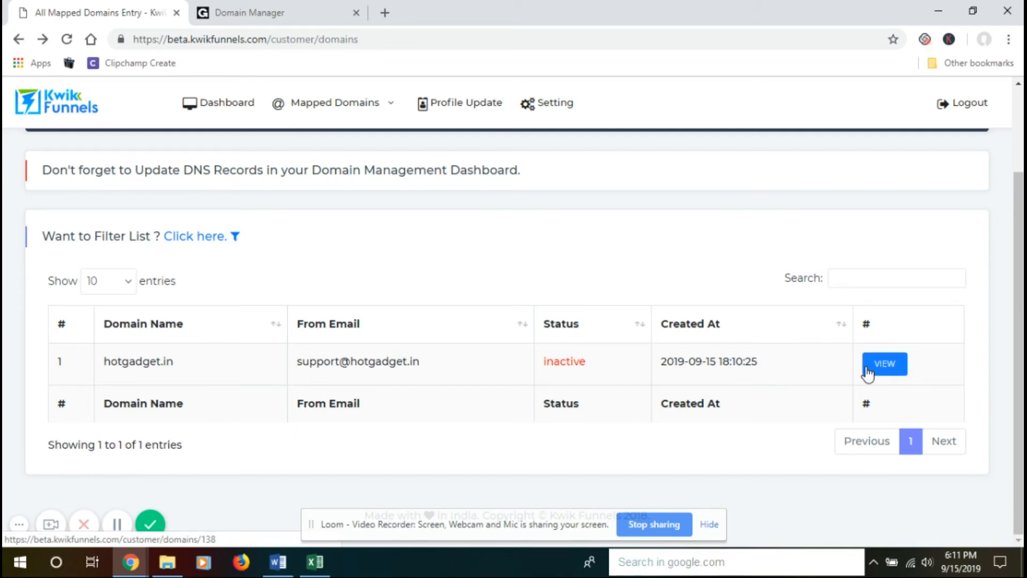
View hotgadget.in's details page, scrolling through its sender details and required DNS records
{"action": "left_click", "coordinate": [884, 364]}
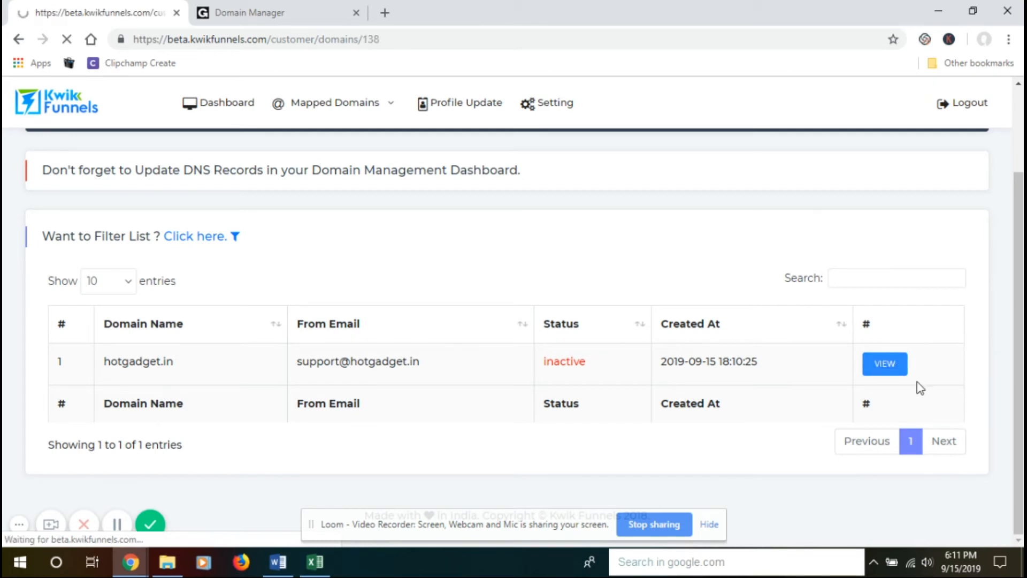
{"action": "left_click", "coordinate": [883, 363]}
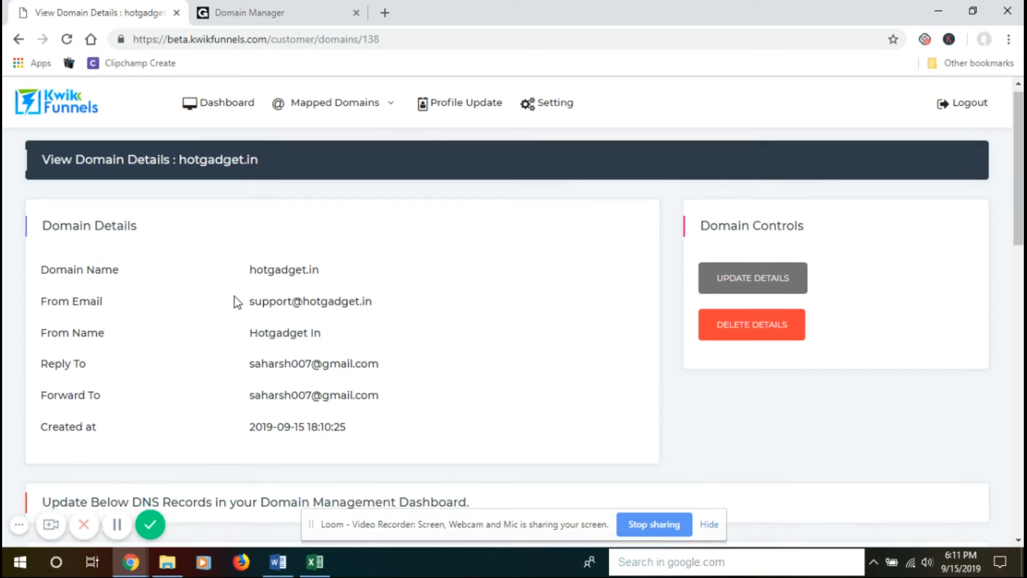
{"action": "scroll", "scroll_direction": "down", "scroll_amount": 3}
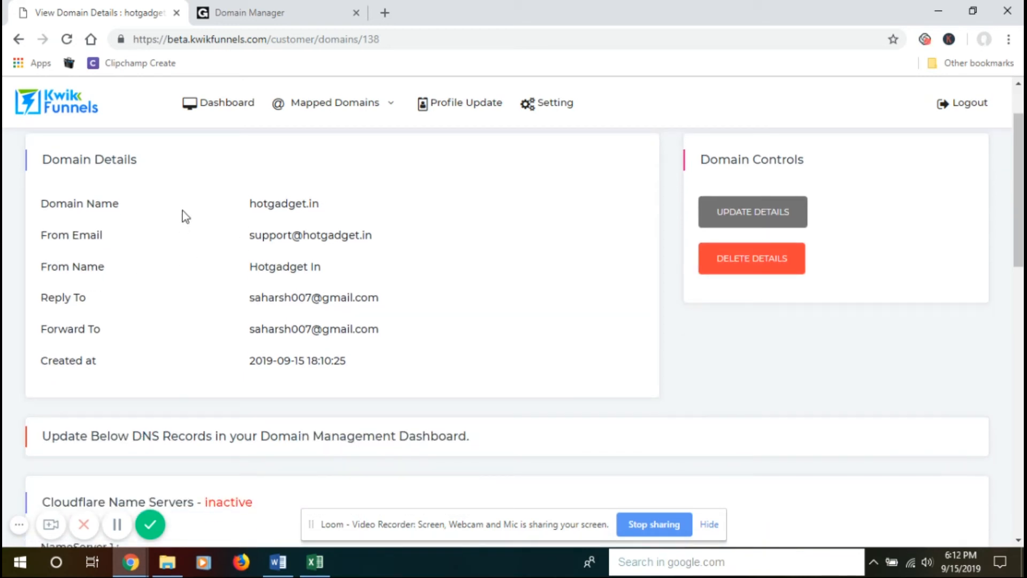
{"action": "scroll", "scroll_direction": "down", "scroll_amount": 3}
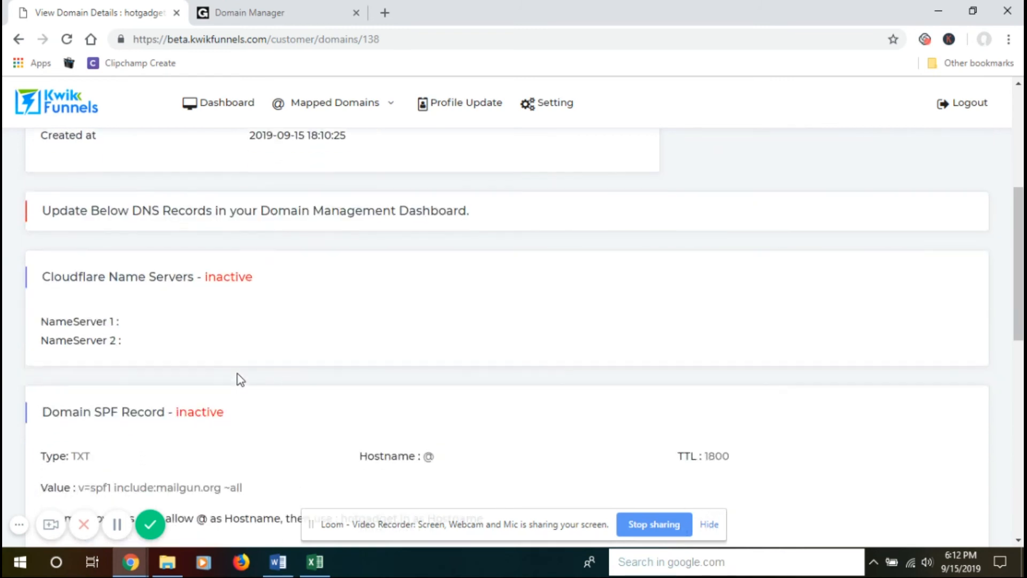
{"action": "scroll", "scroll_direction": "down", "scroll_amount": 3}
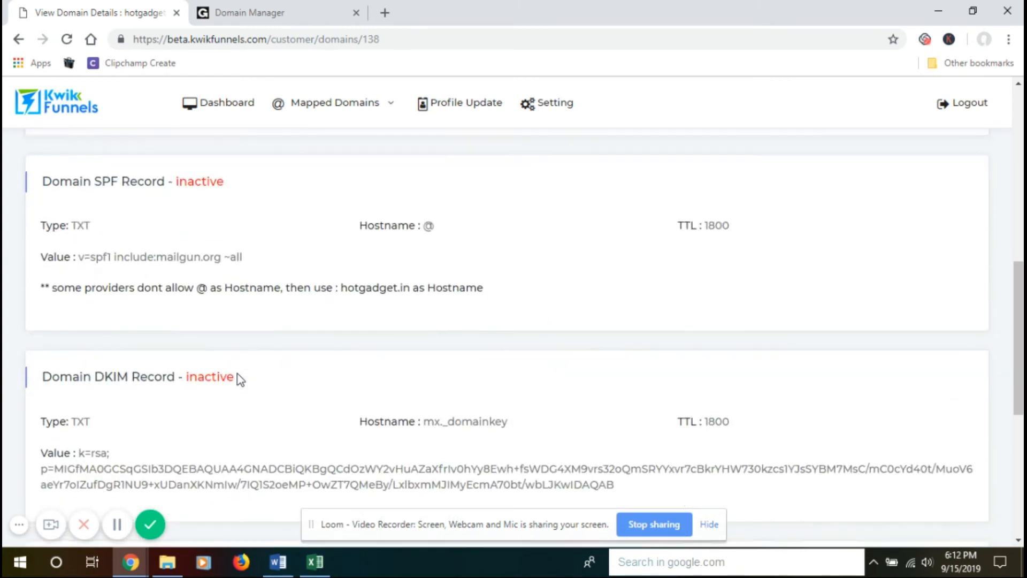
{"action": "scroll", "scroll_direction": "up", "scroll_amount": 3}
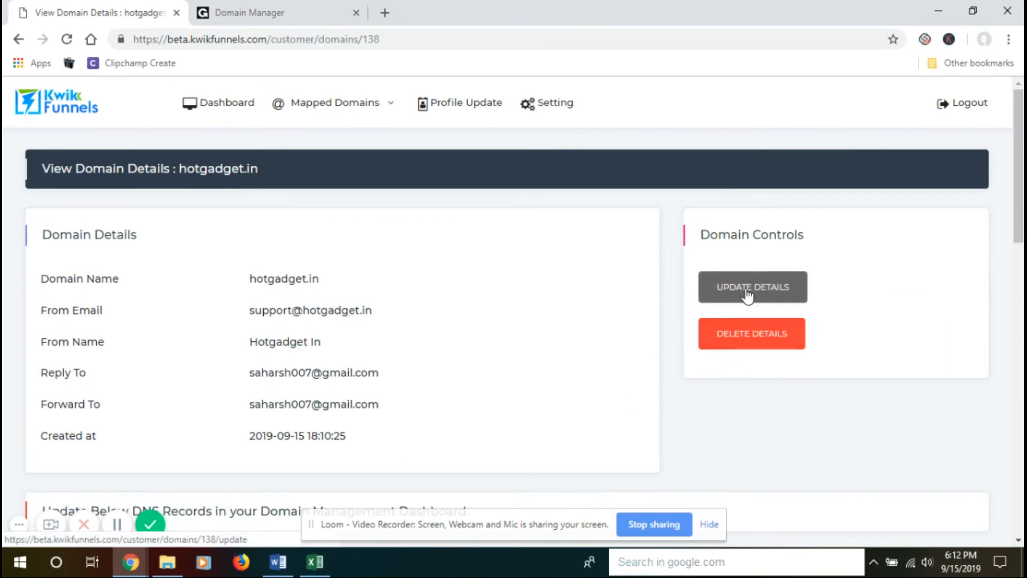
{"action": "mouse_move", "coordinate": [751, 341]}
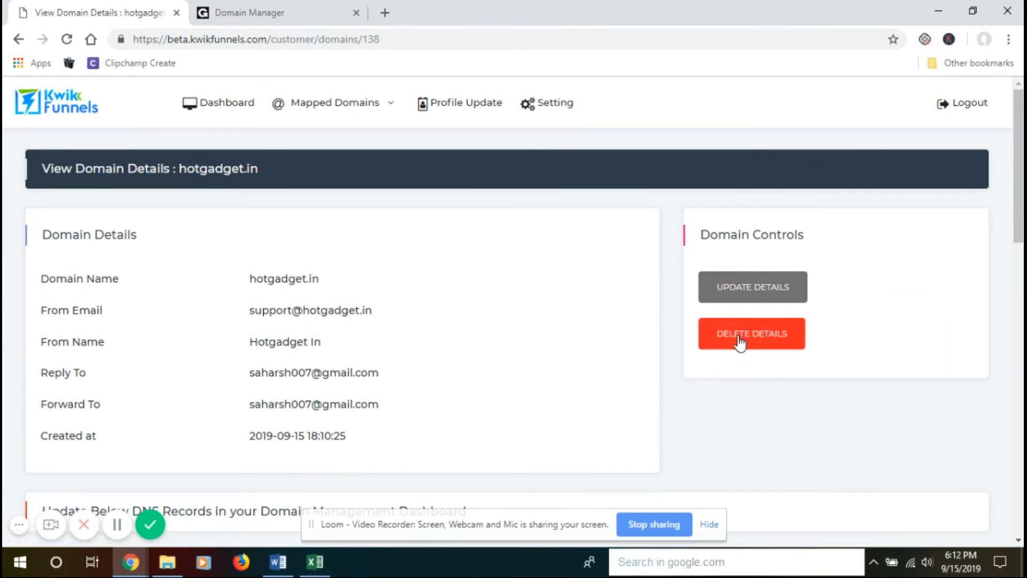
{"action": "scroll", "scroll_direction": "down", "scroll_amount": 3}
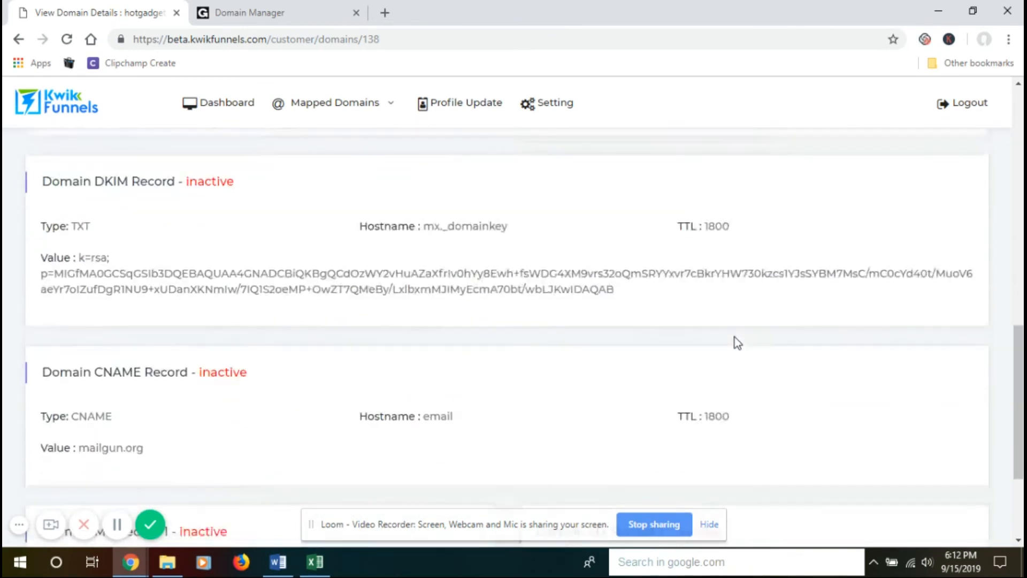
{"action": "scroll", "scroll_direction": "down", "scroll_amount": 3}
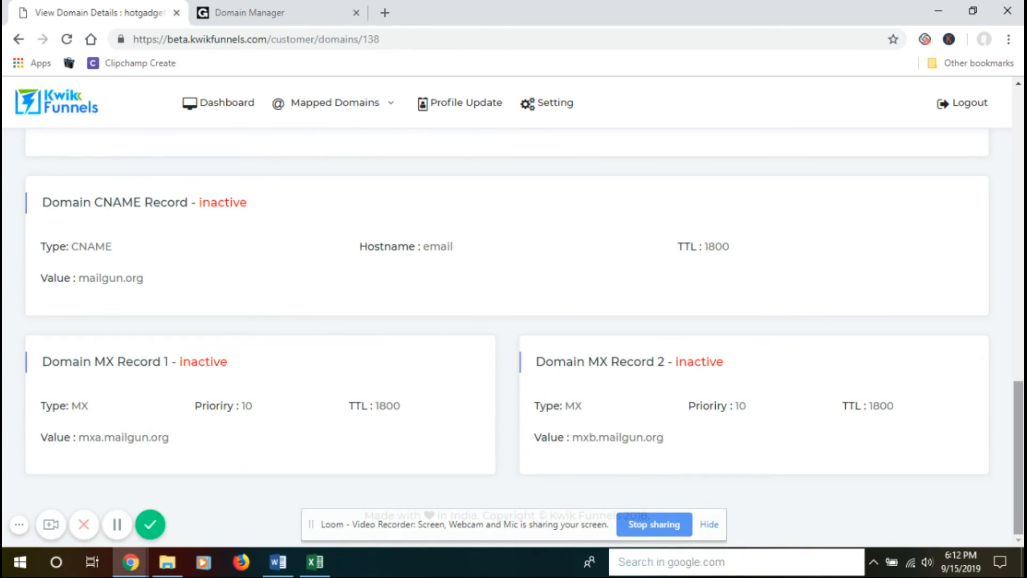
{"action": "scroll", "scroll_direction": "up", "scroll_amount": 3}
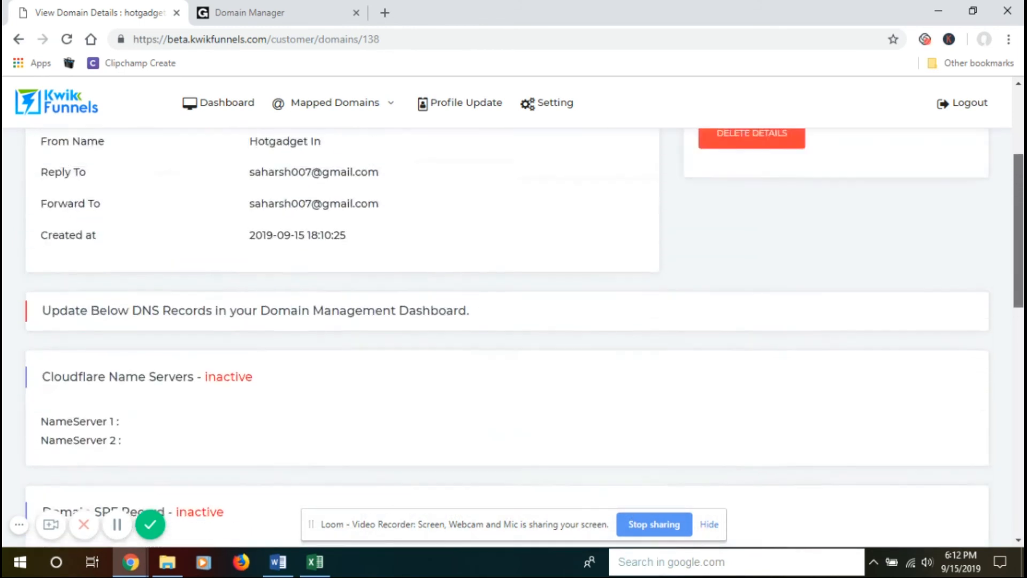
{"action": "scroll", "scroll_direction": "up", "scroll_amount": 3}
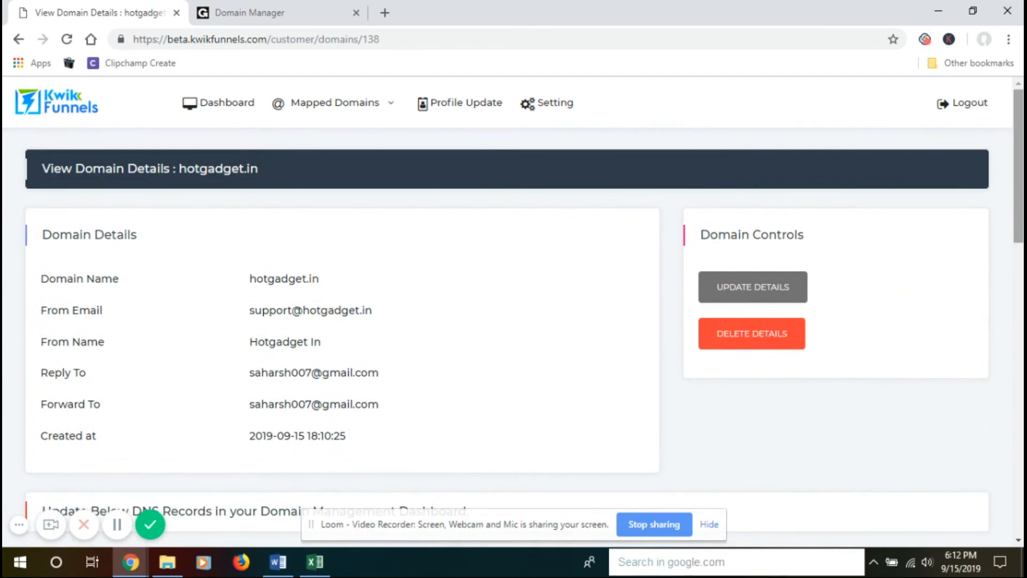
{"action": "mouse_move", "coordinate": [406, 383]}
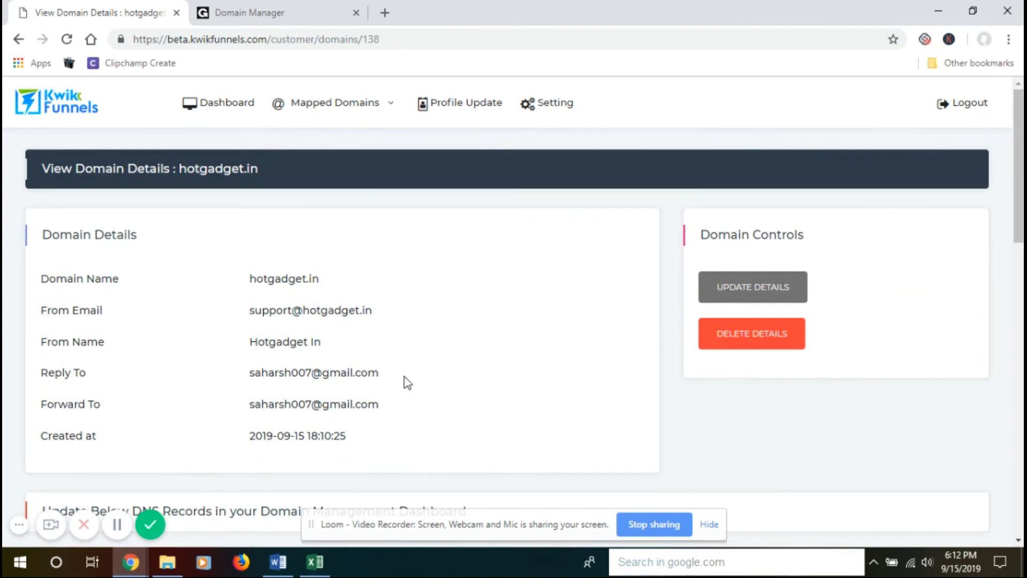